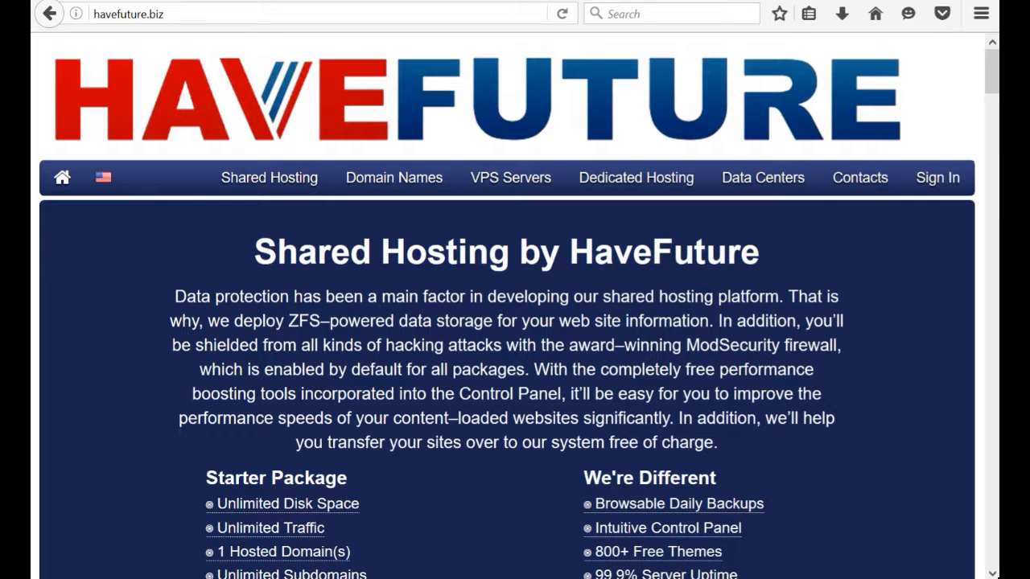
pyautogui.moveTo(942, 84)
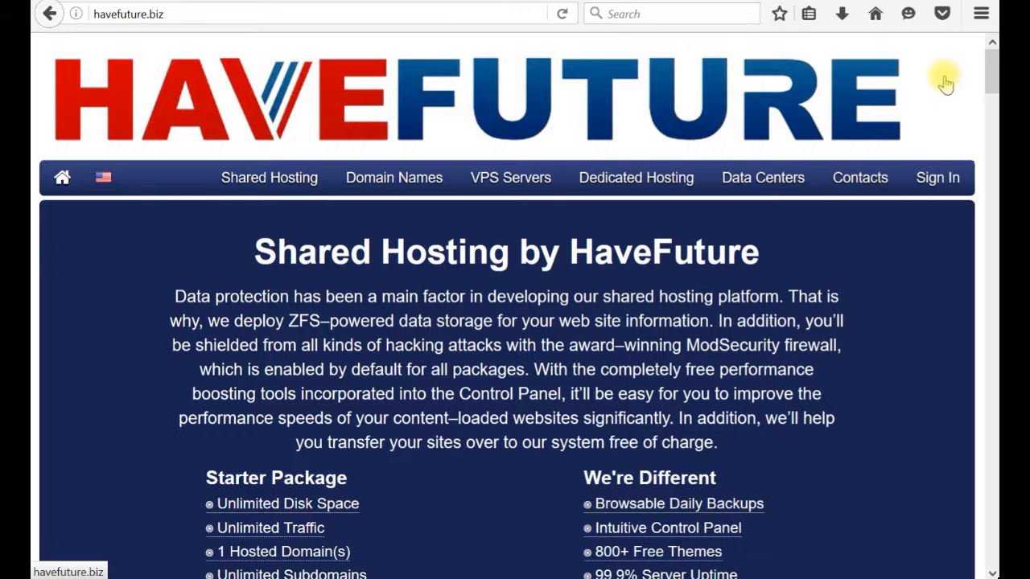
# - Sign in to the HaveFuture hosting account with the stored username and password
pyautogui.click(938, 177)
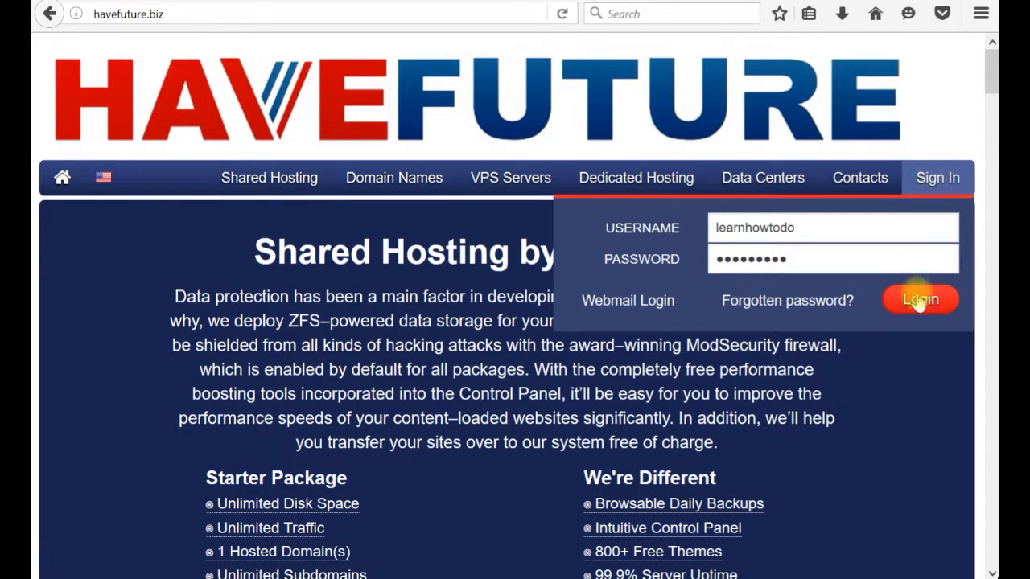
pyautogui.click(920, 299)
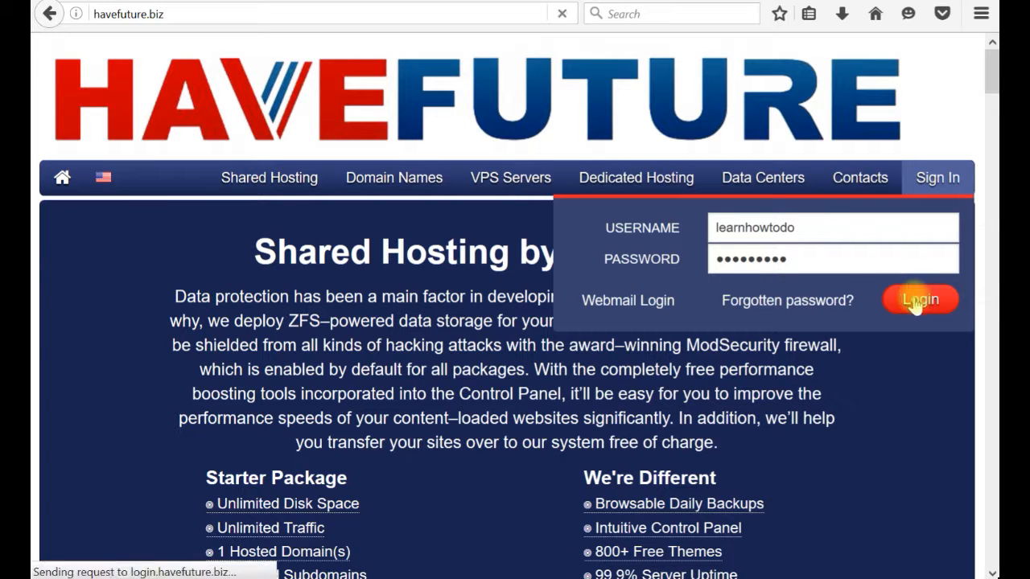
pyautogui.click(920, 299)
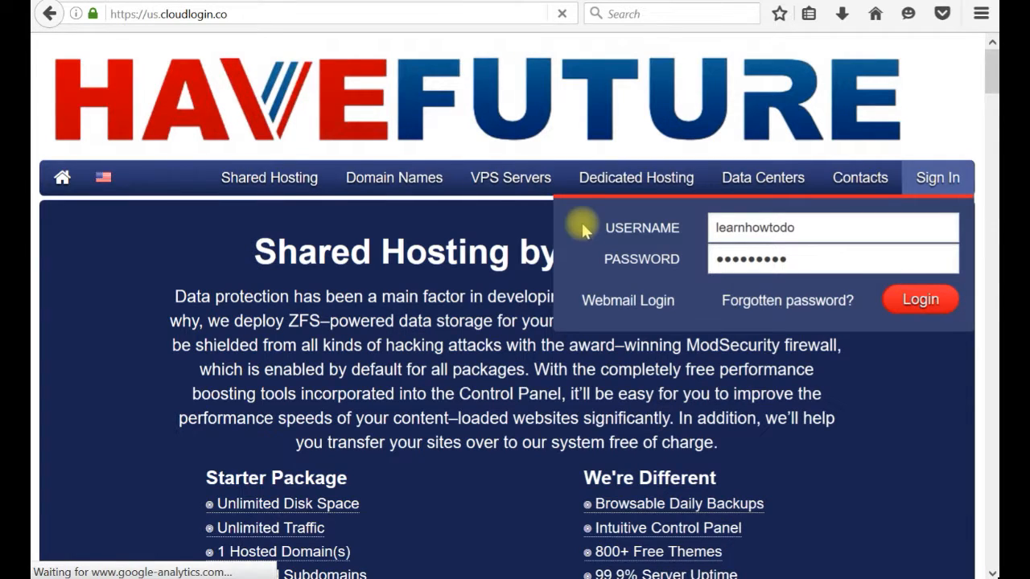
# - Show the Hosted Domains list under My Domains, listing one hosted domain
pyautogui.click(920, 298)
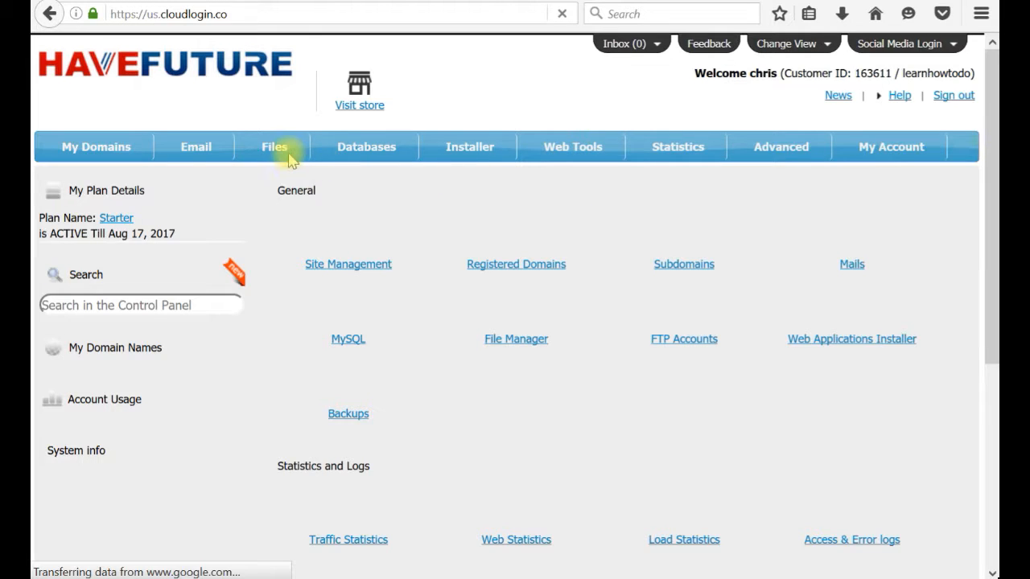
pyautogui.moveTo(292, 160)
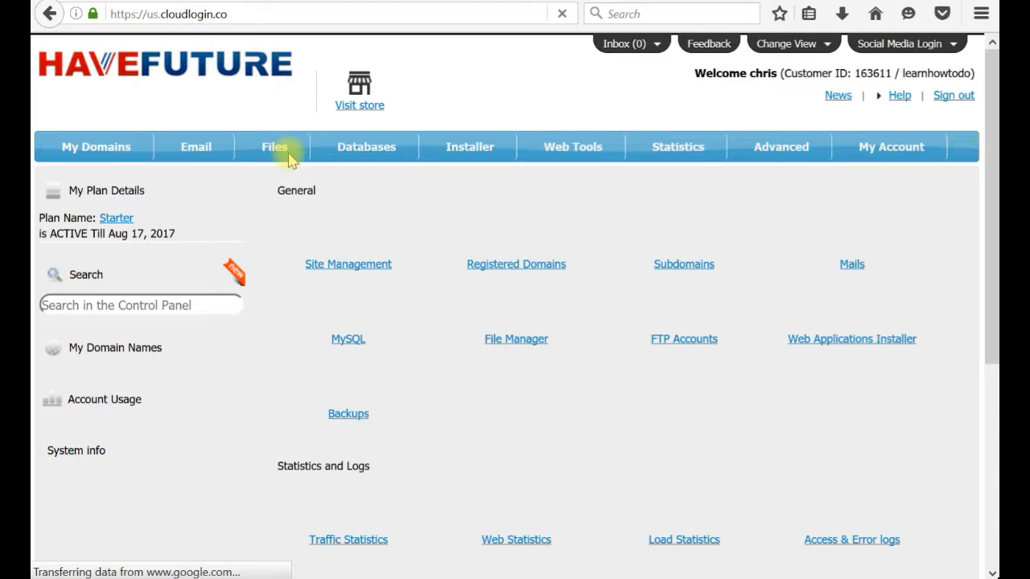
pyautogui.click(97, 146)
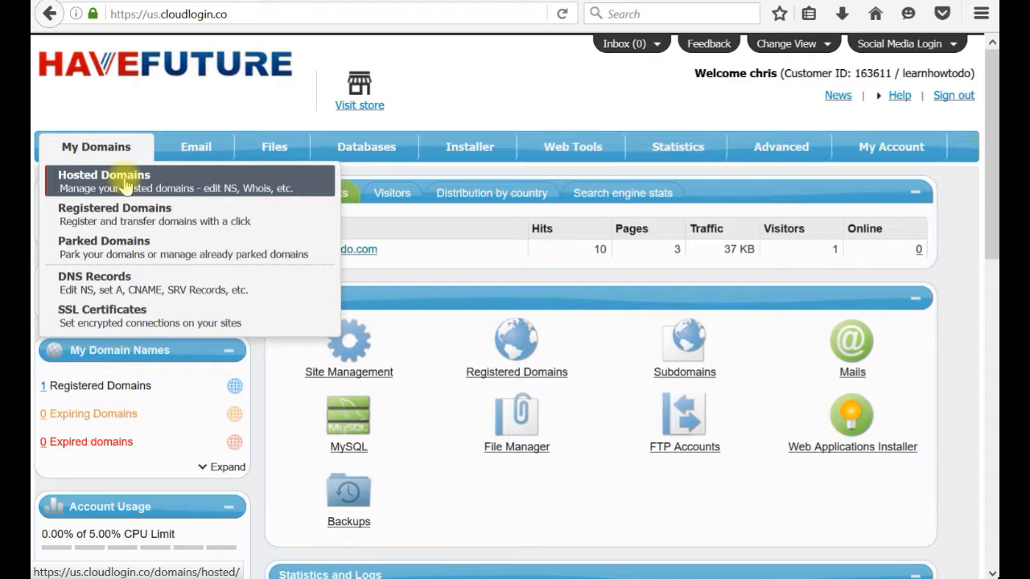
pyautogui.click(103, 180)
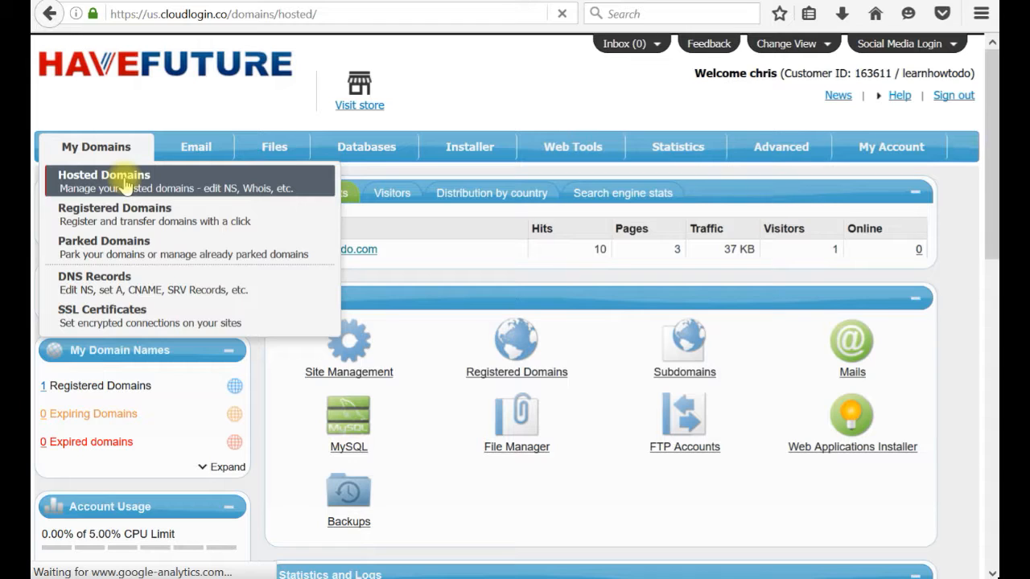
pyautogui.moveTo(153, 188)
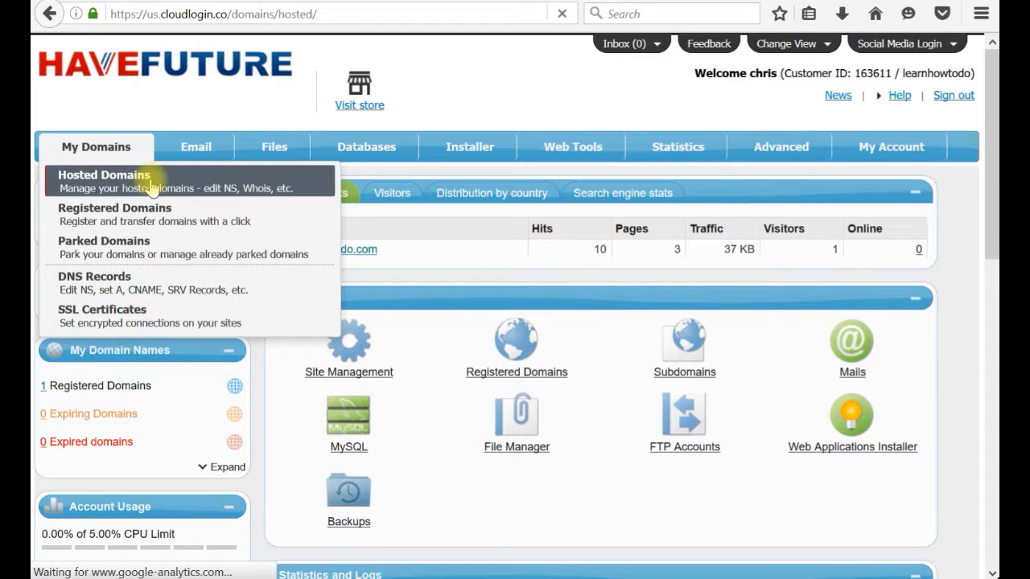
pyautogui.click(103, 174)
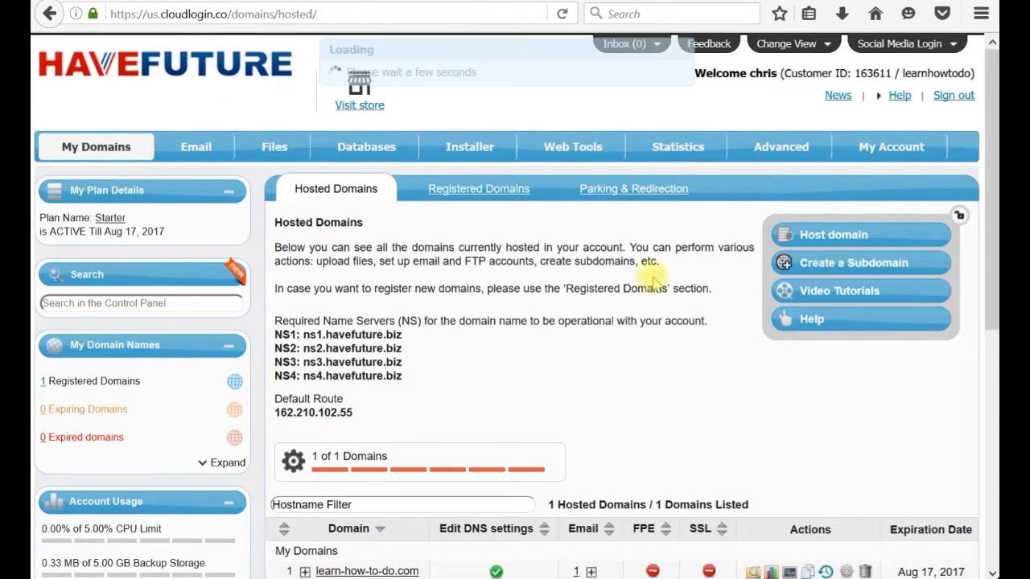
# - Create the subdomain shop under learn-how-to-do.com and add it as a host
pyautogui.click(853, 262)
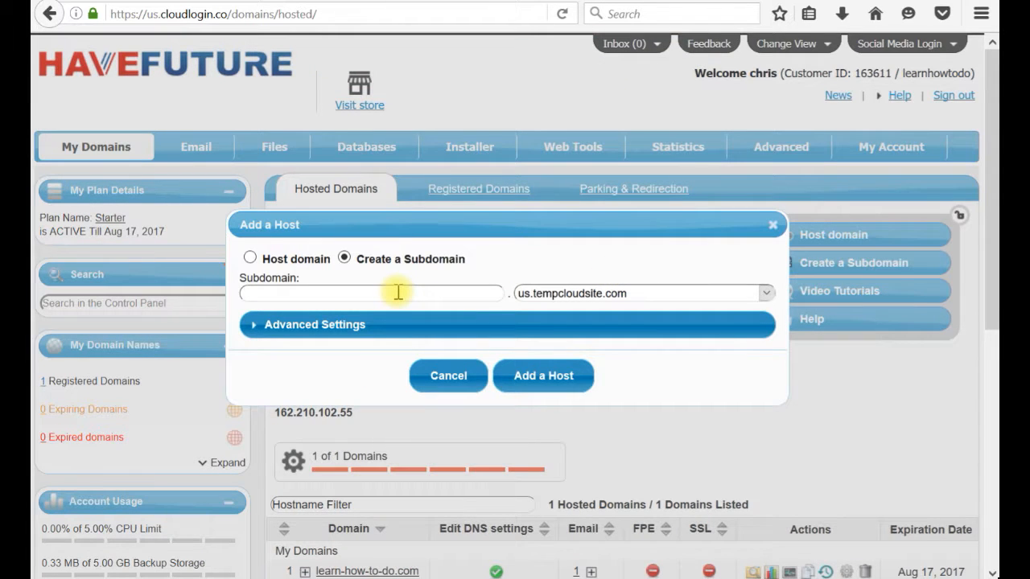
pyautogui.write('shop')
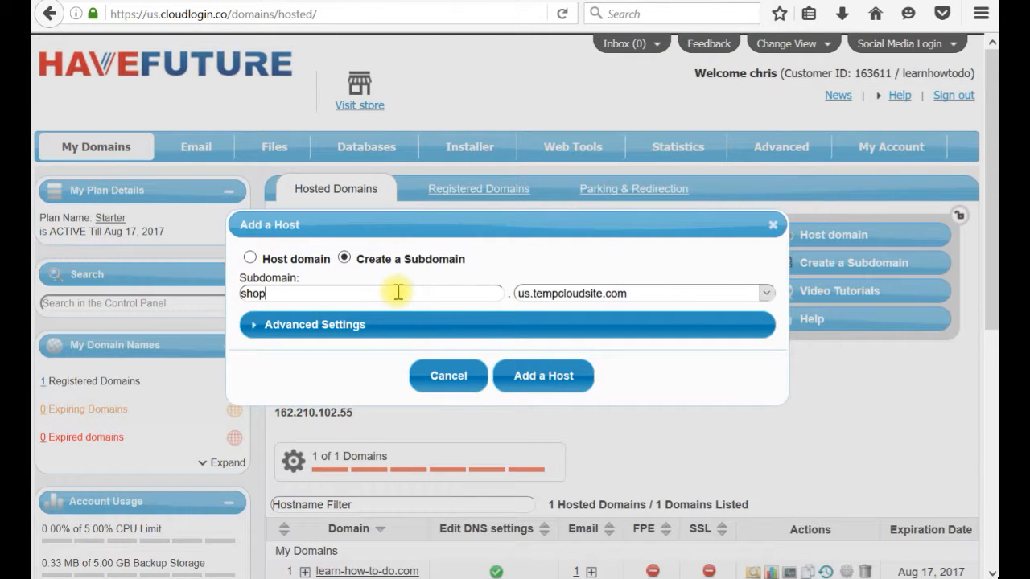
pyautogui.click(760, 293)
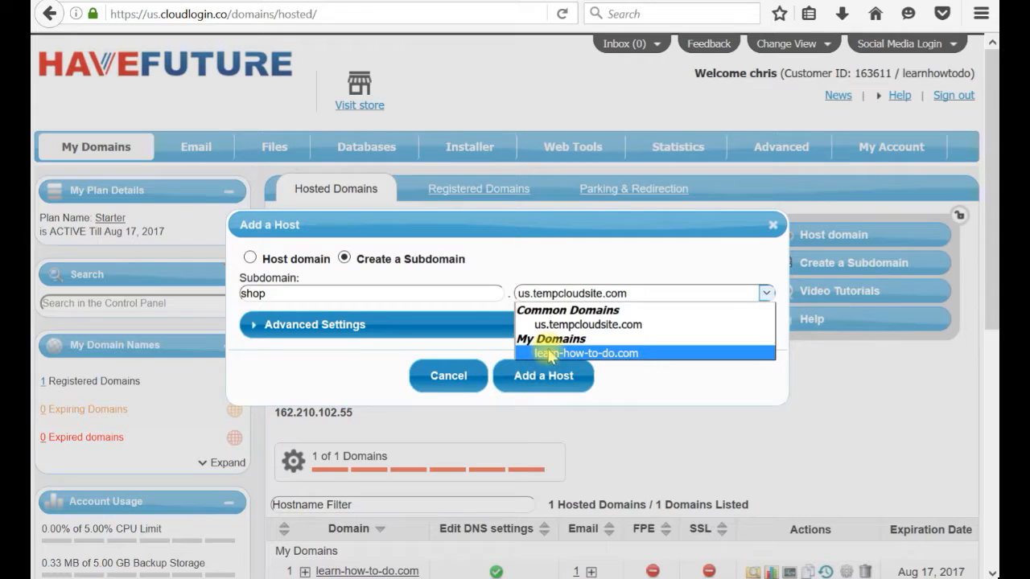
pyautogui.click(576, 354)
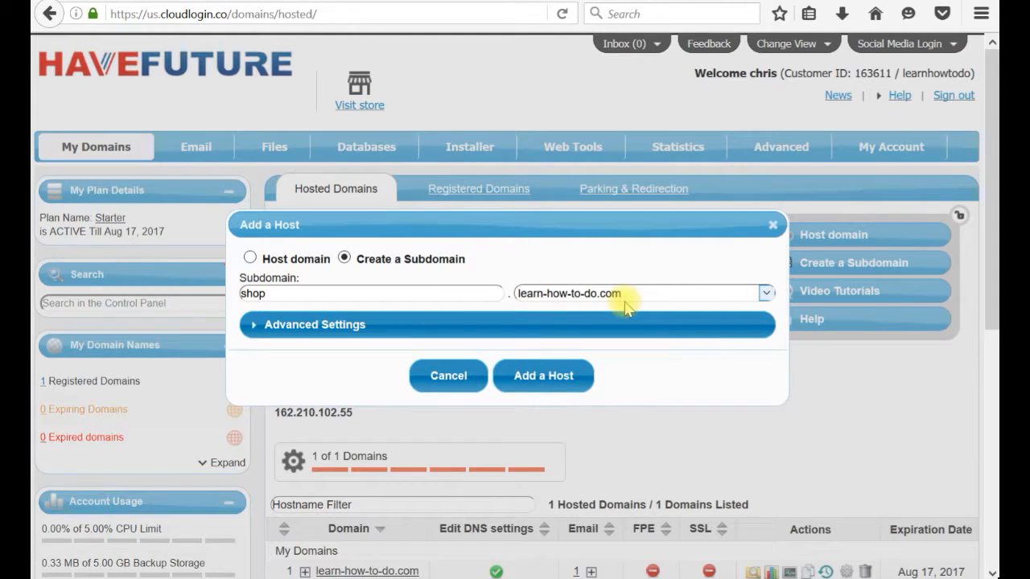
pyautogui.moveTo(544, 379)
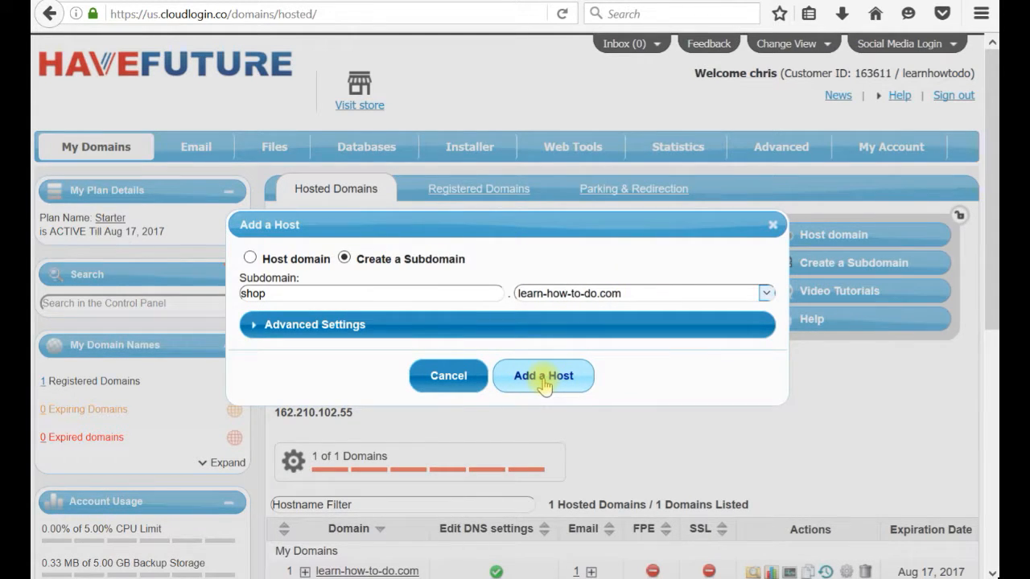
pyautogui.click(544, 376)
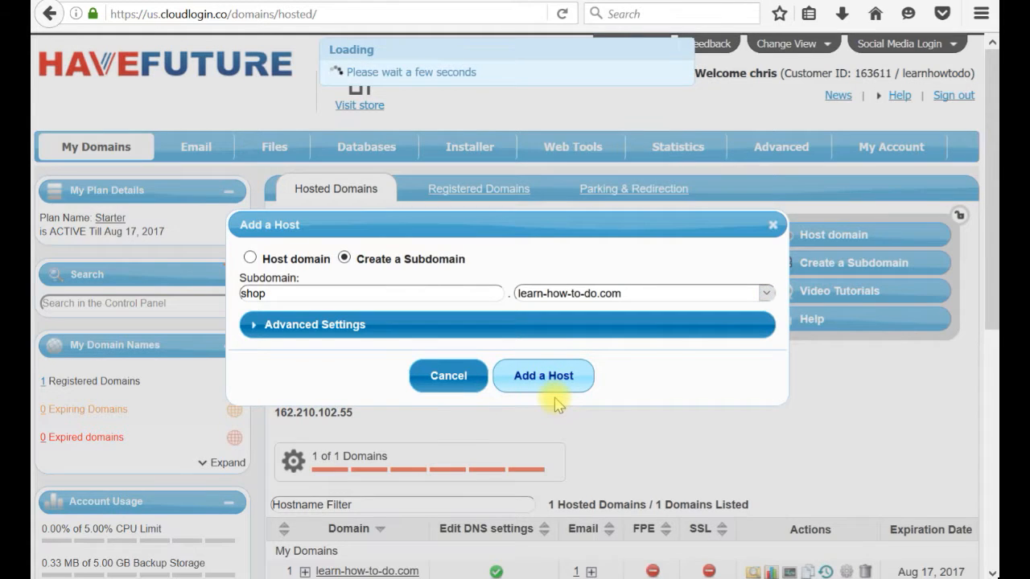
pyautogui.click(544, 377)
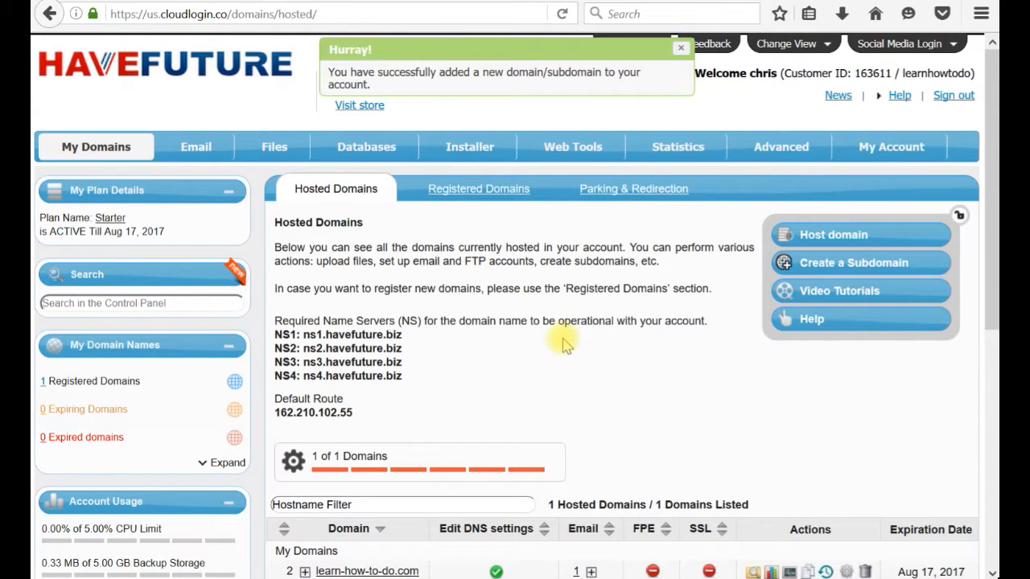
pyautogui.moveTo(973, 225)
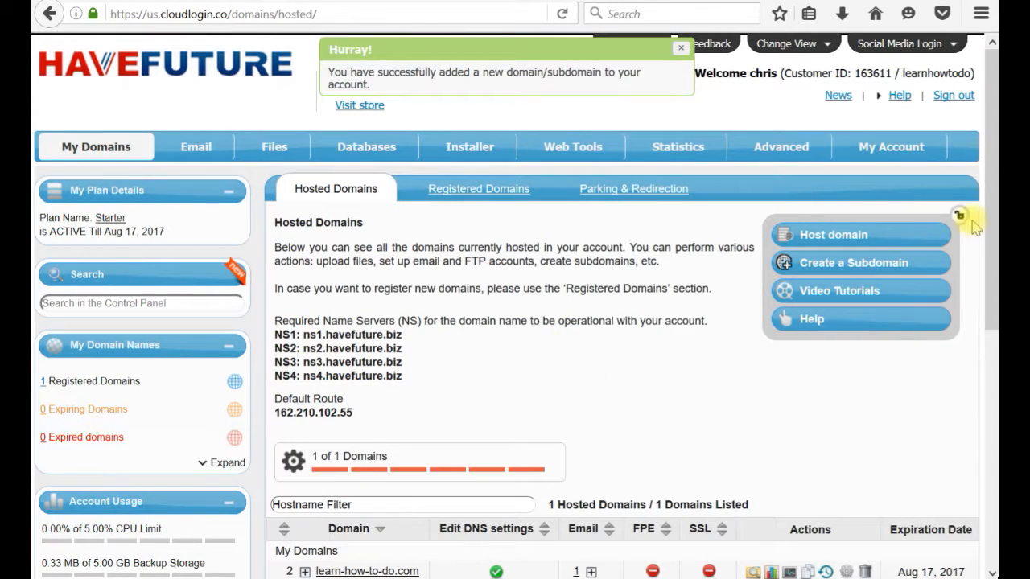
pyautogui.click(680, 49)
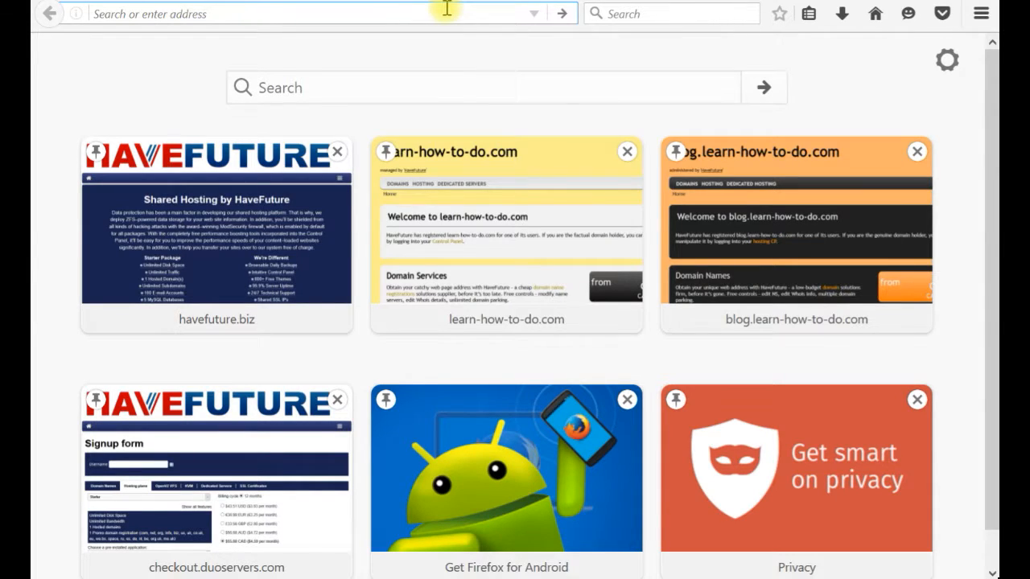
# - Load shop.learn-how-to-do.com in a new tab to see the HaveFuture welcome page
pyautogui.write('shop.learn-how-to-do.com')
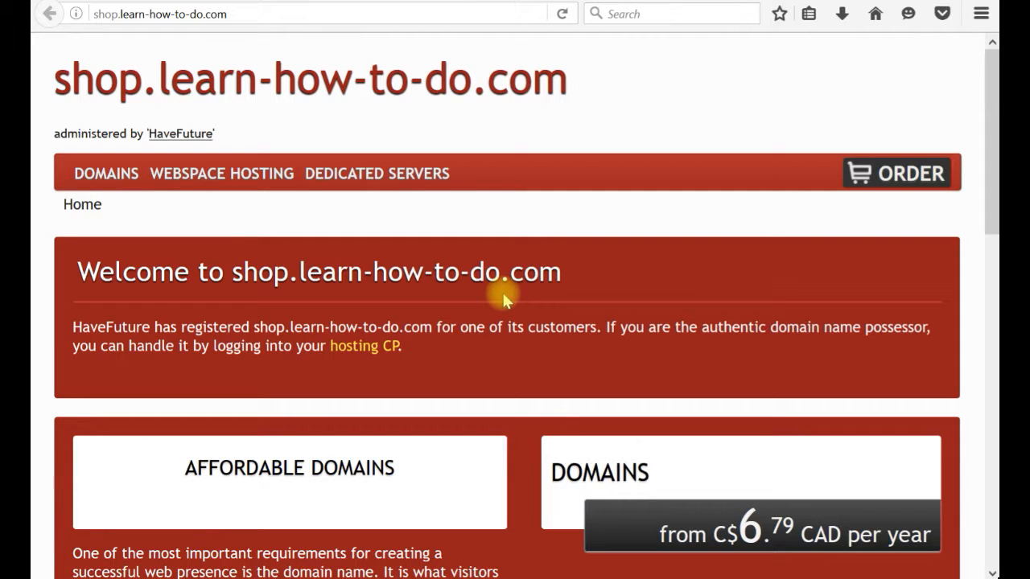
pyautogui.moveTo(336, 151)
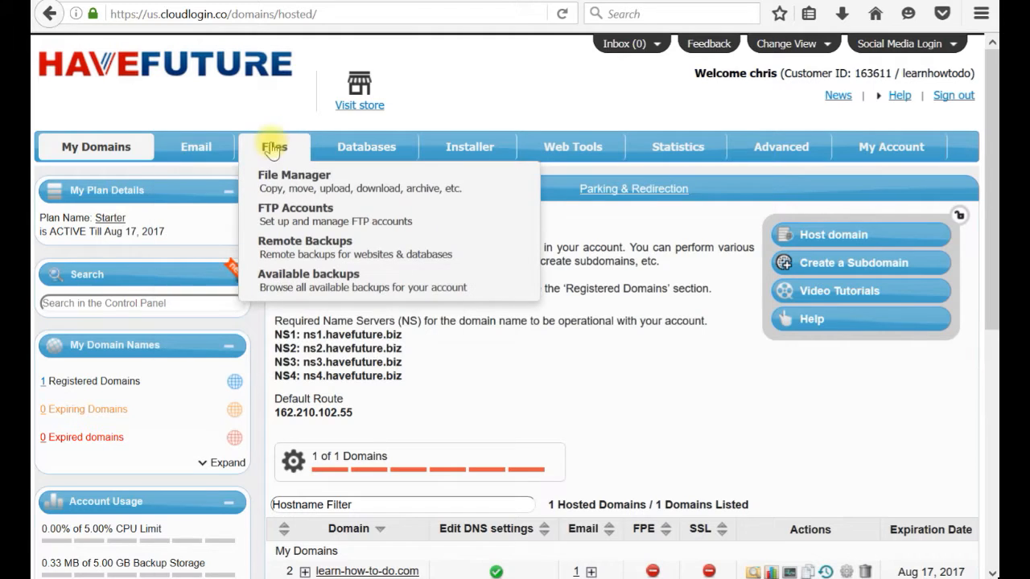
pyautogui.moveTo(292, 181)
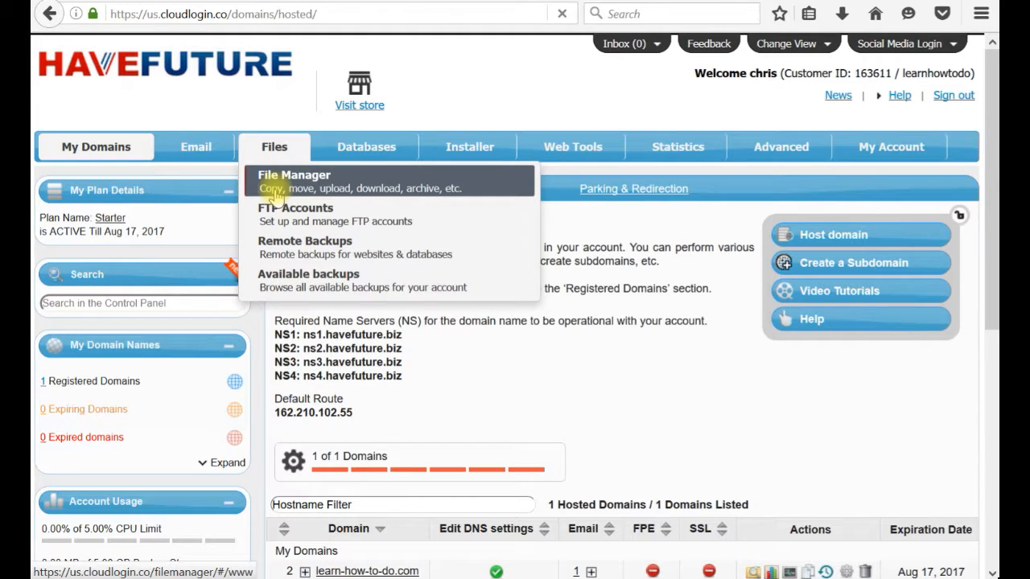
# - Show the File Manager listing the www folder with the shop.learn-how-to-do.com folder
pyautogui.click(292, 174)
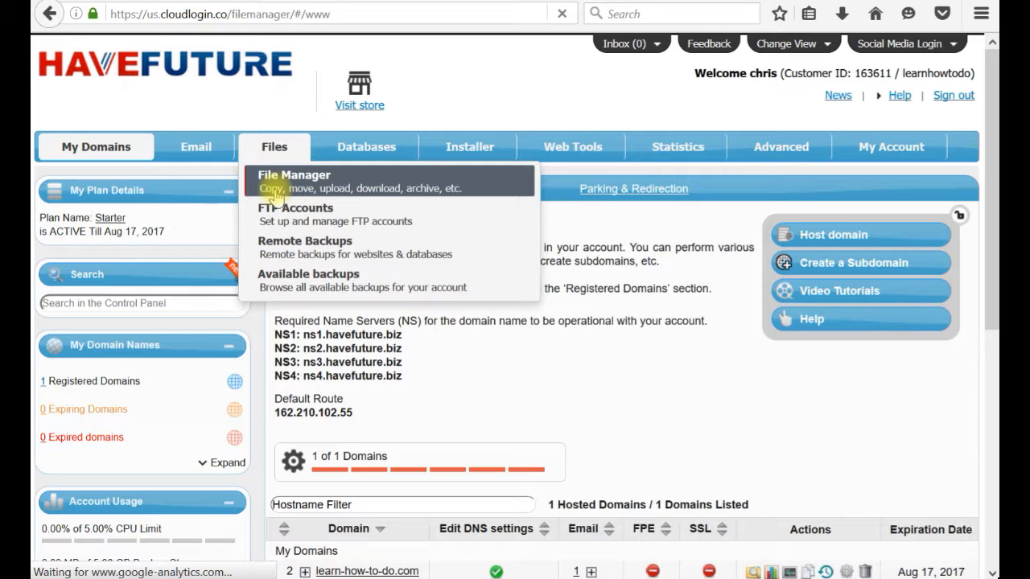
pyautogui.moveTo(307, 186)
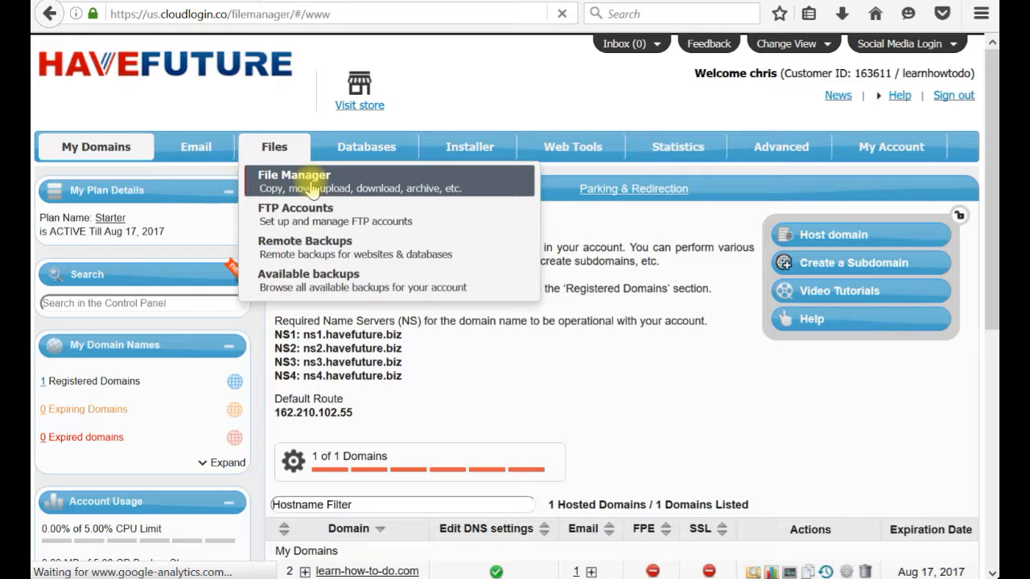
pyautogui.moveTo(309, 206)
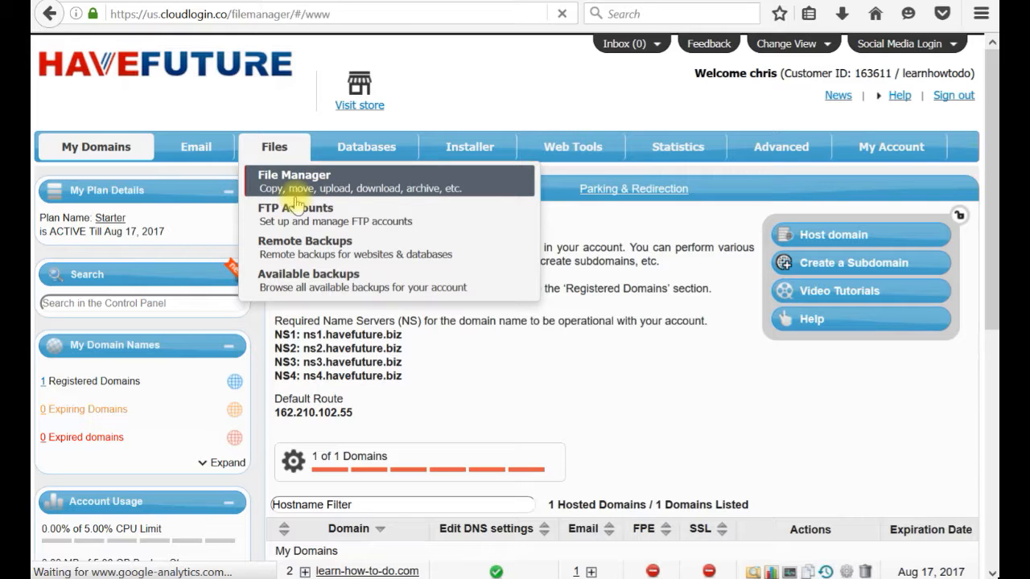
pyautogui.click(292, 174)
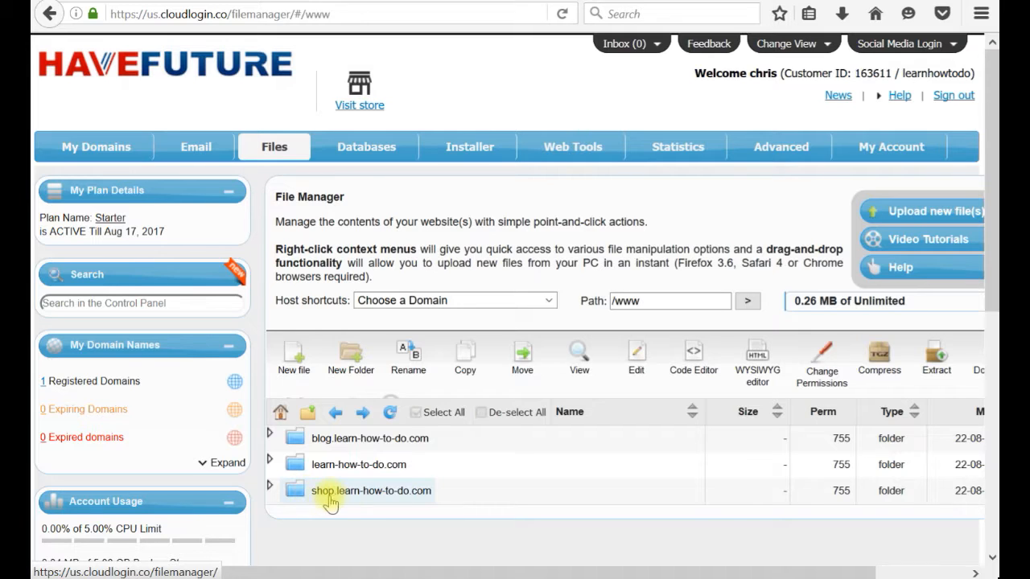
# - Remove index.shtml from the shop.learn-how-to-do.com folder, leaving it empty
pyautogui.click(270, 491)
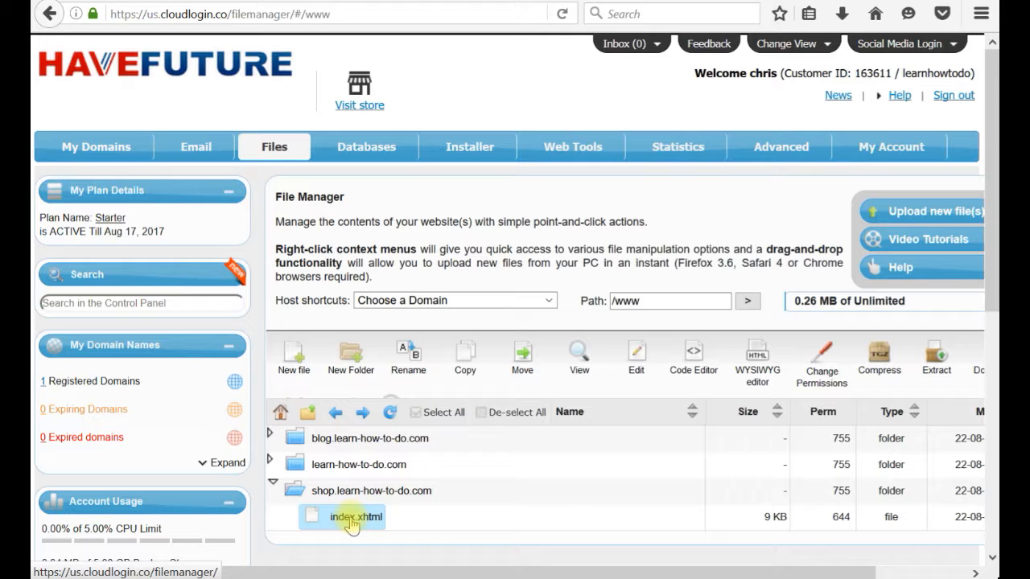
pyautogui.click(350, 518)
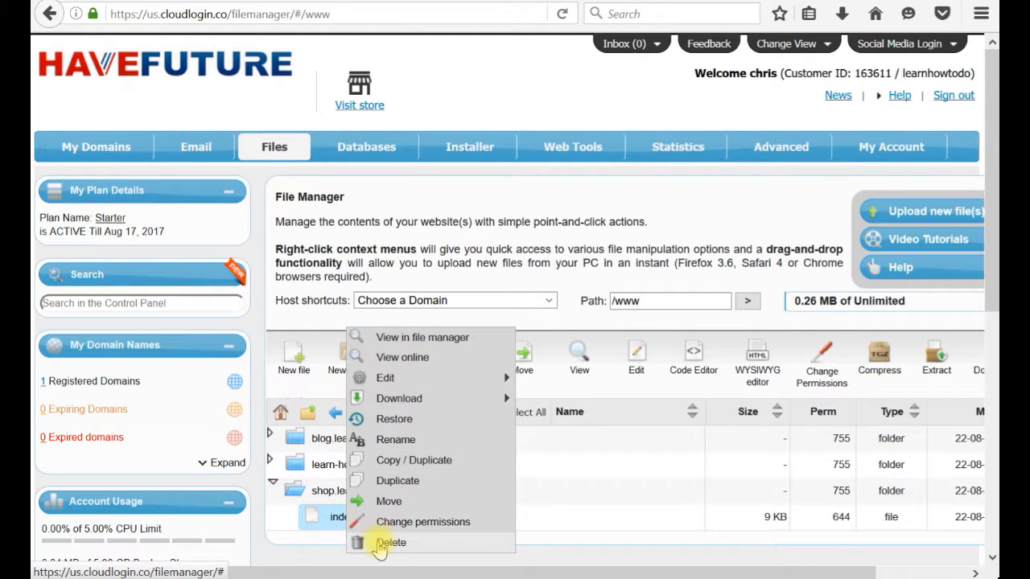
pyautogui.click(393, 544)
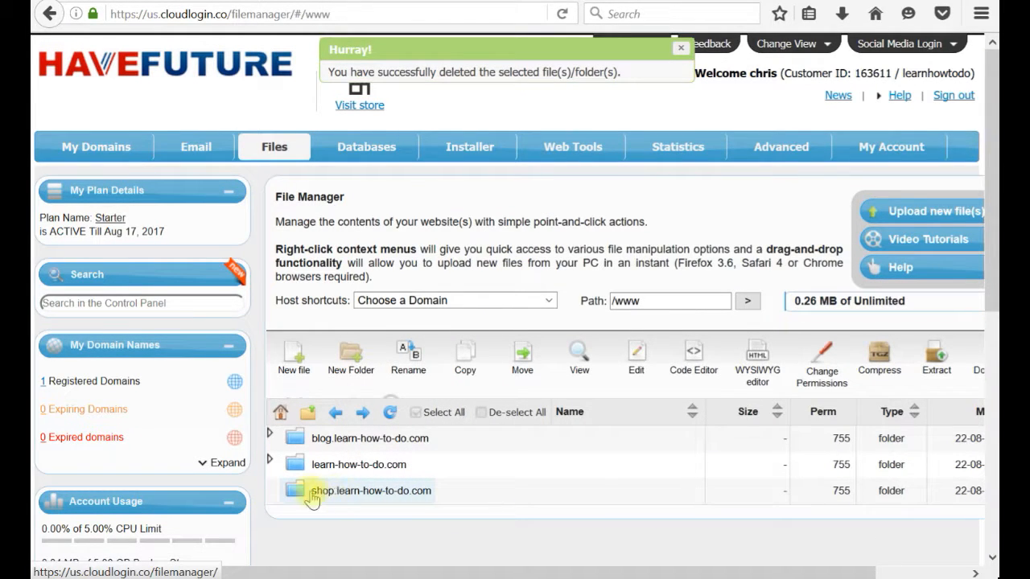
pyautogui.click(680, 49)
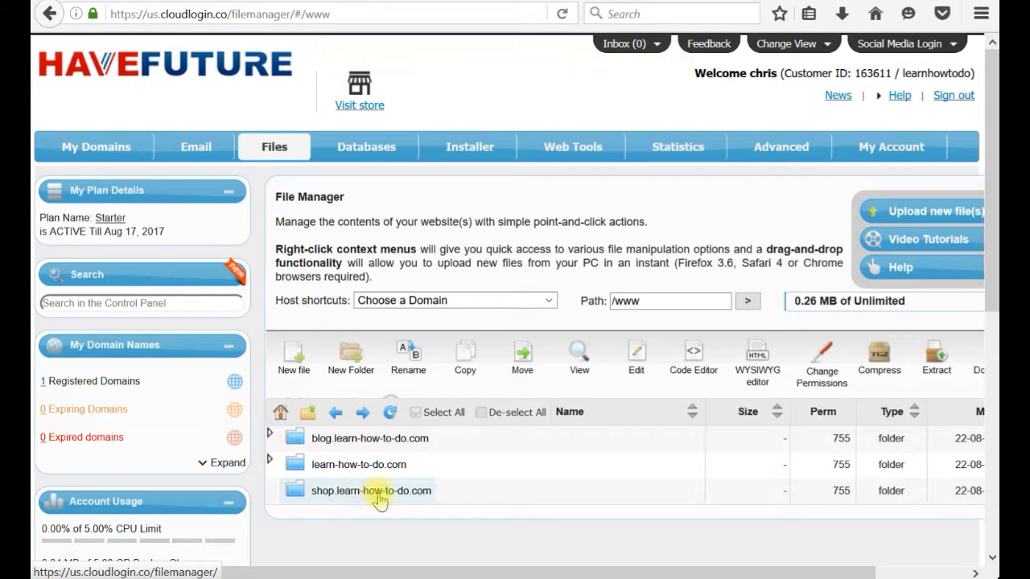
pyautogui.moveTo(432, 505)
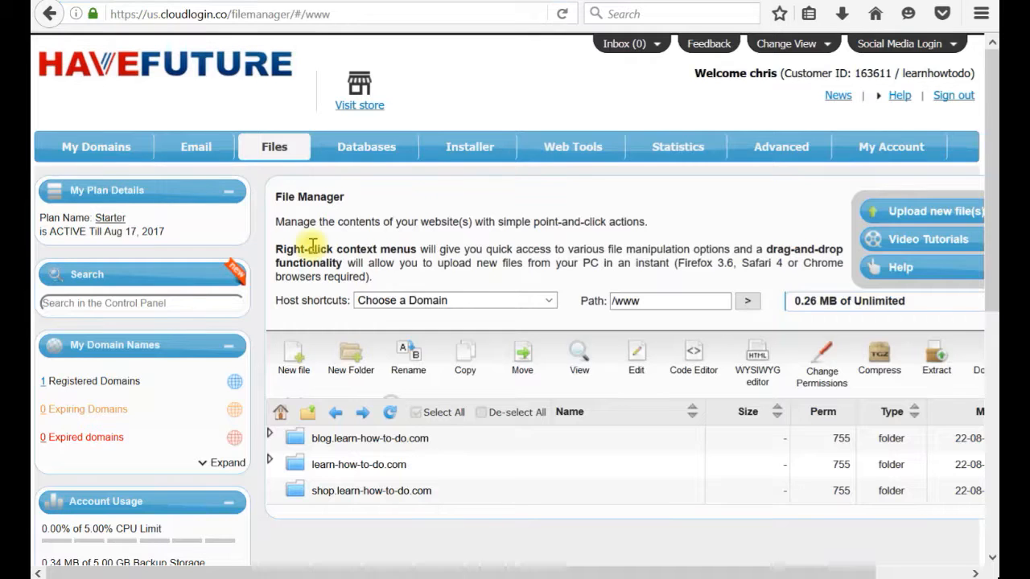
pyautogui.moveTo(312, 174)
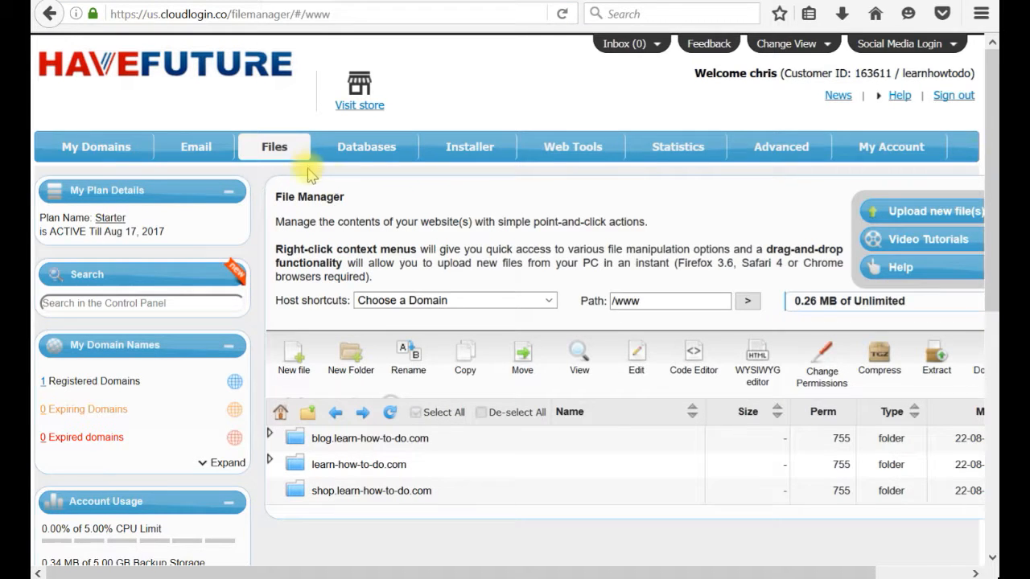
# - Launch the Applications Installer from the Installer menu
pyautogui.click(470, 146)
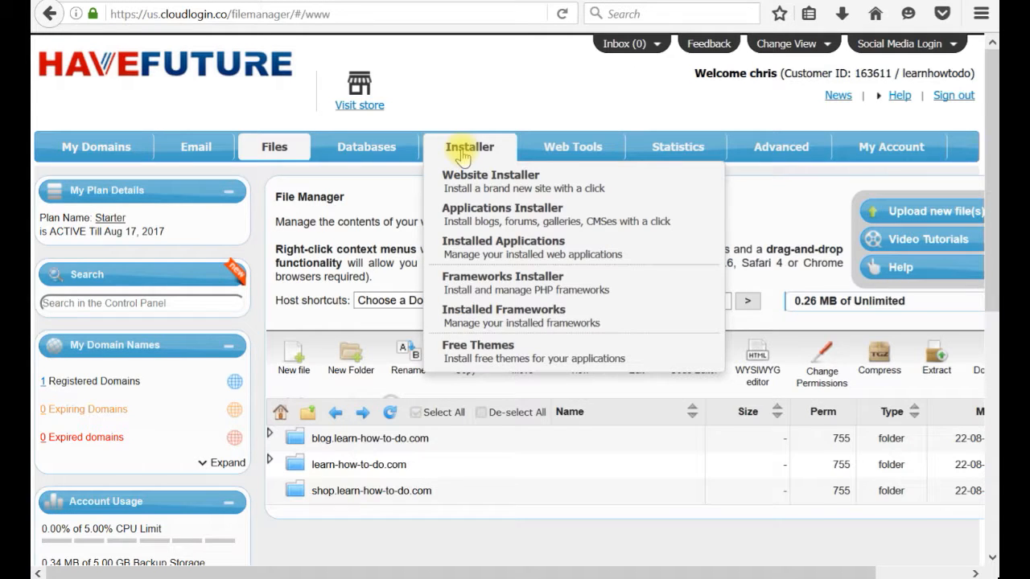
pyautogui.moveTo(493, 152)
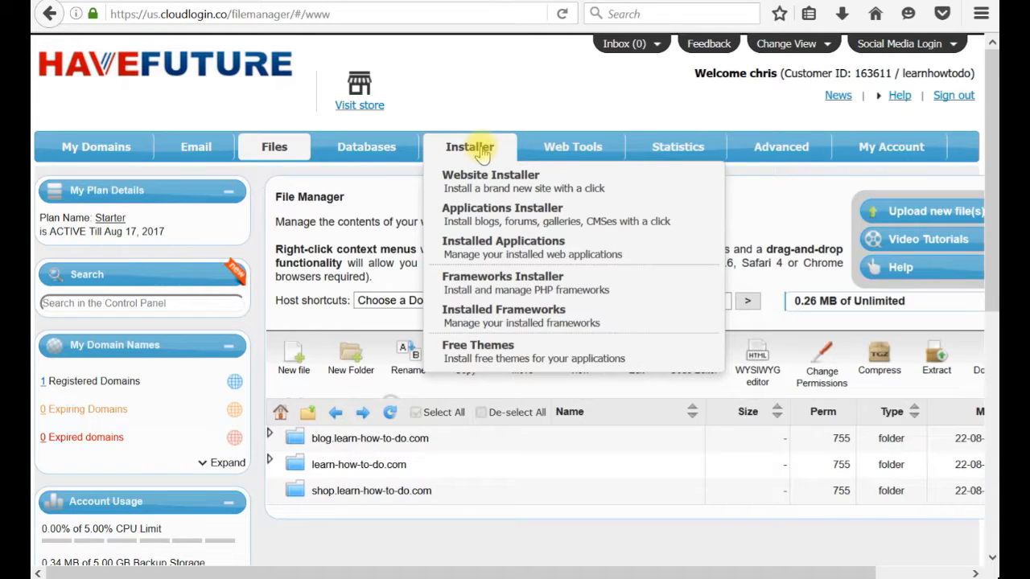
pyautogui.moveTo(470, 176)
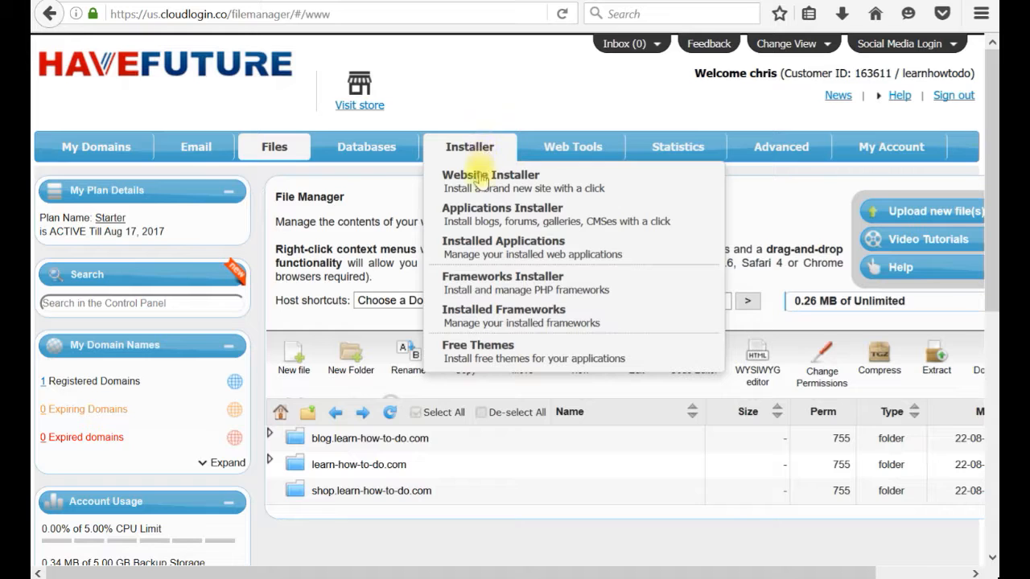
pyautogui.moveTo(480, 219)
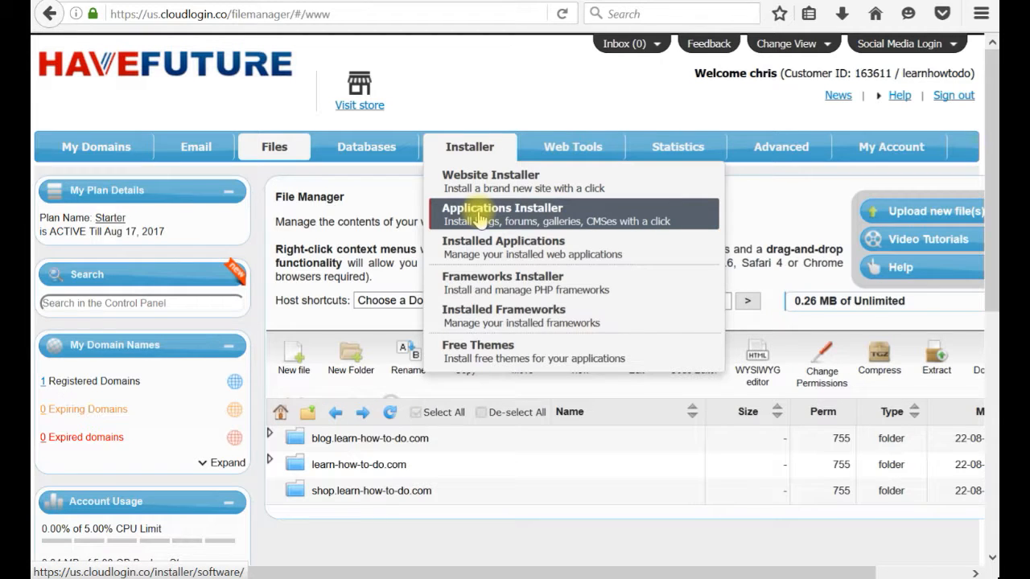
pyautogui.moveTo(521, 219)
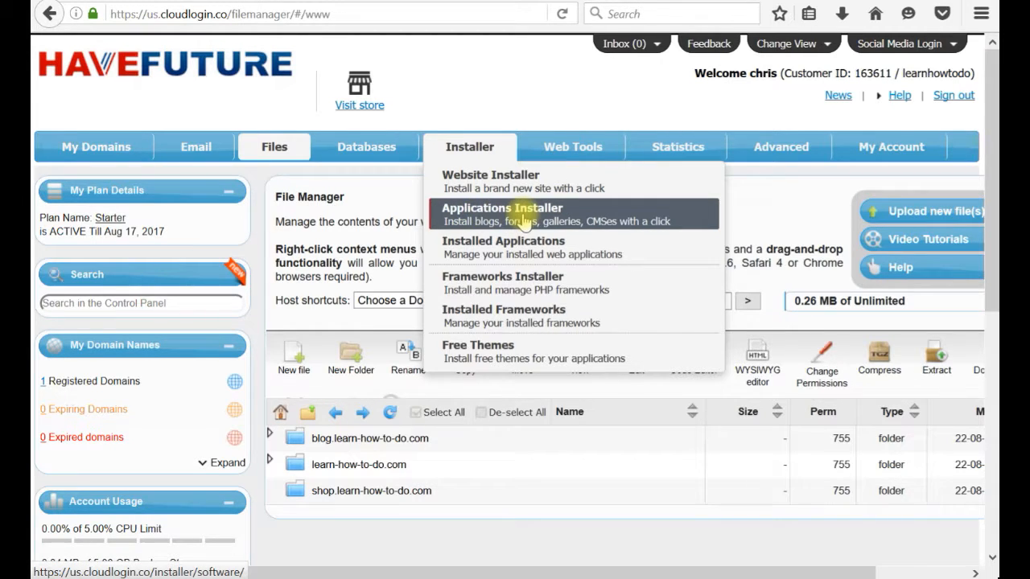
pyautogui.moveTo(508, 229)
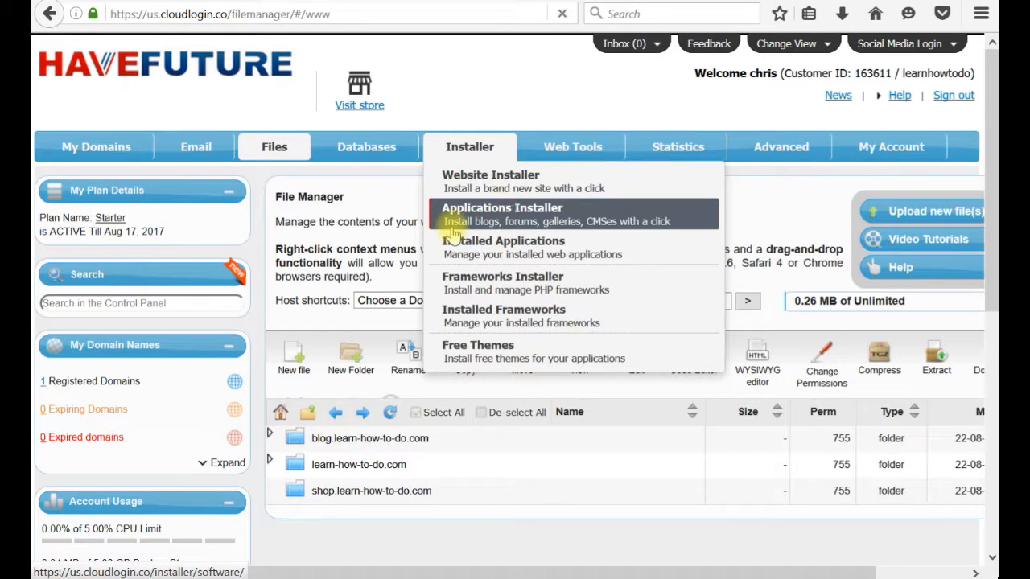
pyautogui.click(502, 214)
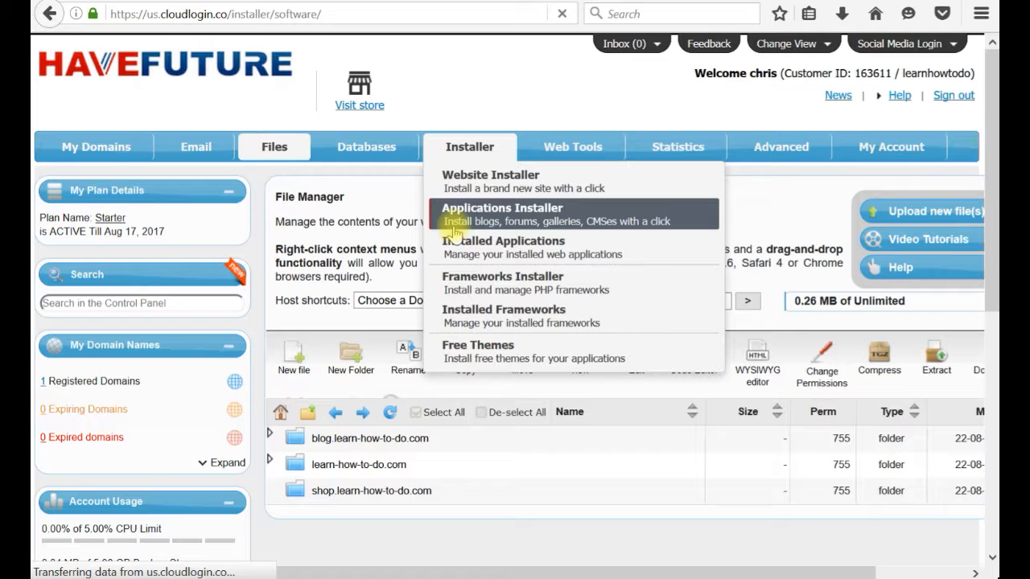
# - Show the Install Applications list of popular scripts down to PrestaShop 1.6.1.6
pyautogui.click(500, 212)
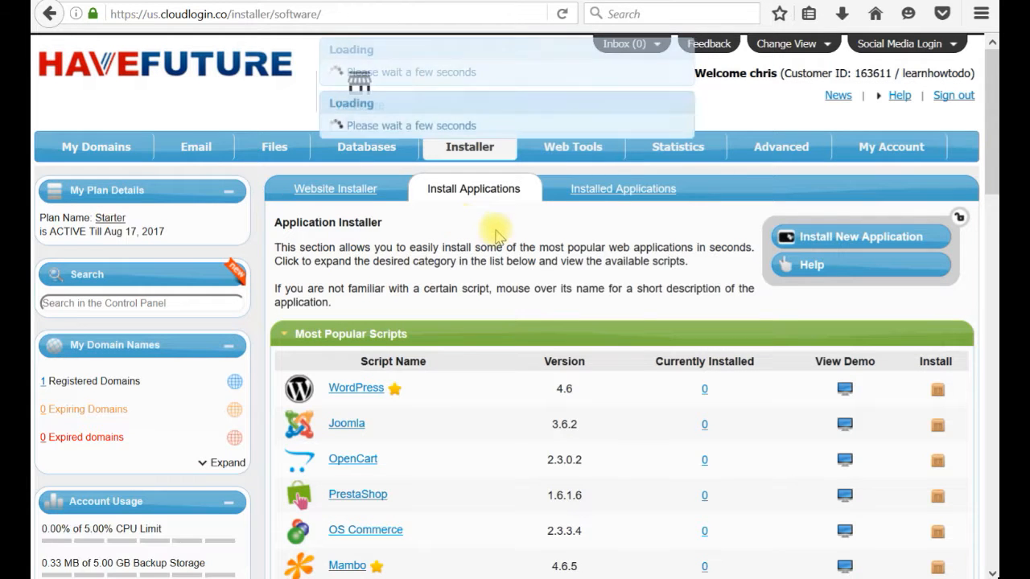
pyautogui.scroll(-3)
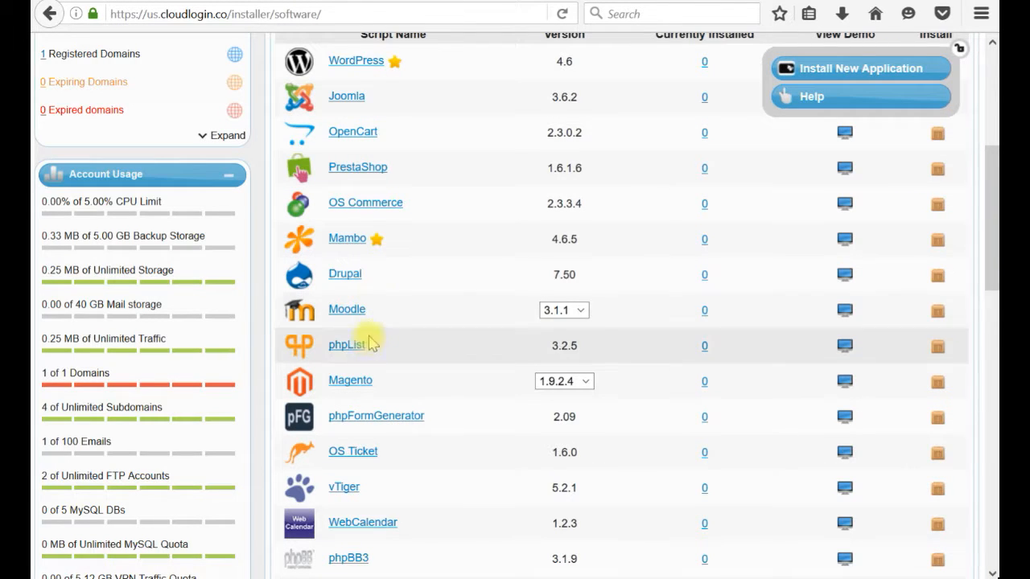
pyautogui.moveTo(370, 386)
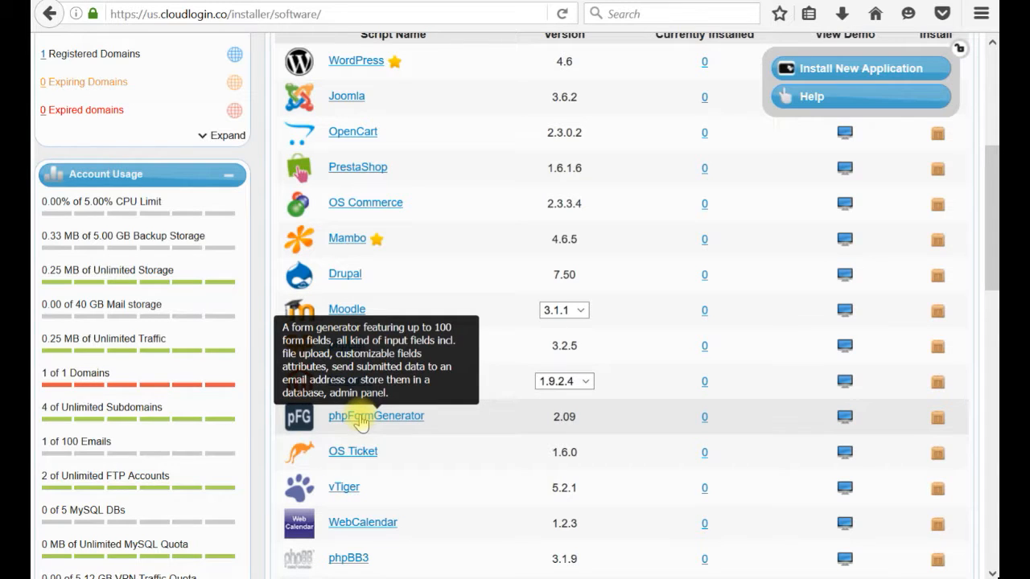
pyautogui.moveTo(353, 97)
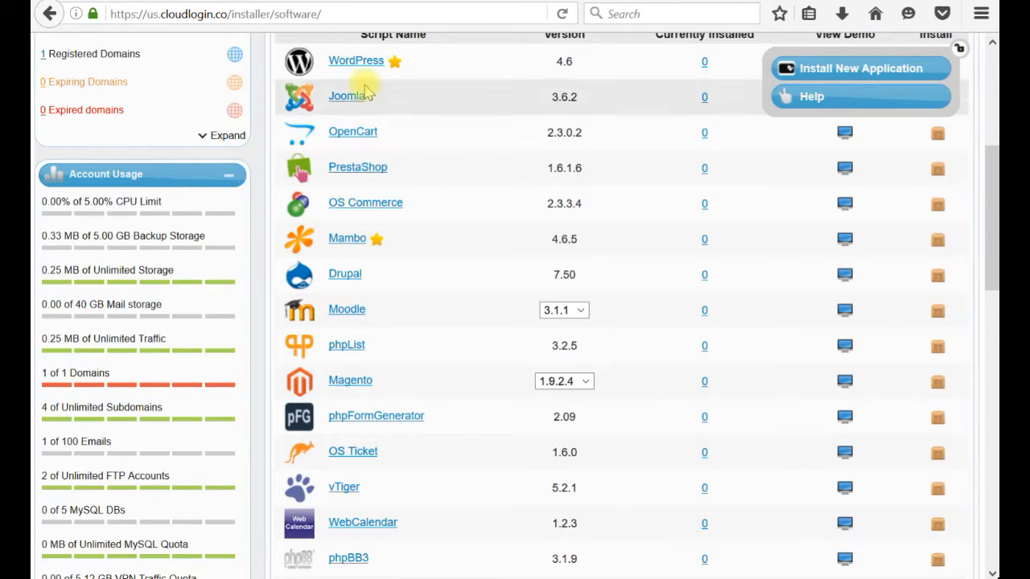
pyautogui.moveTo(378, 152)
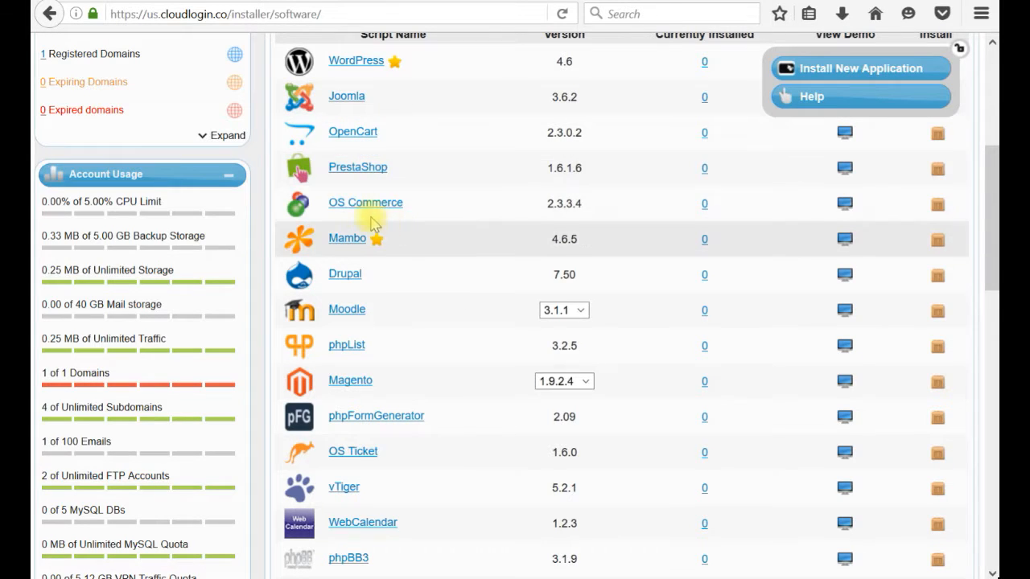
pyautogui.moveTo(346, 309)
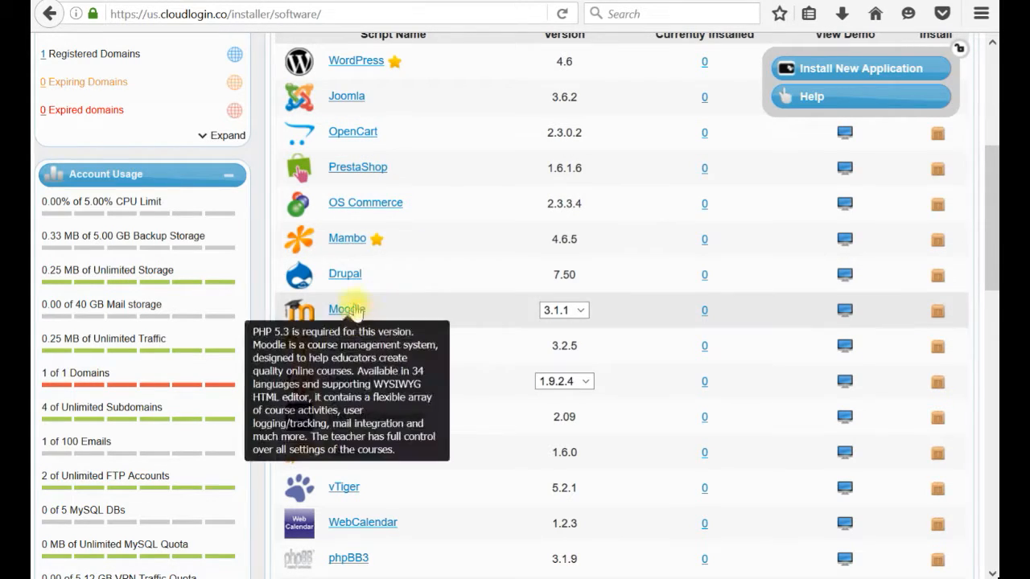
pyautogui.moveTo(594, 68)
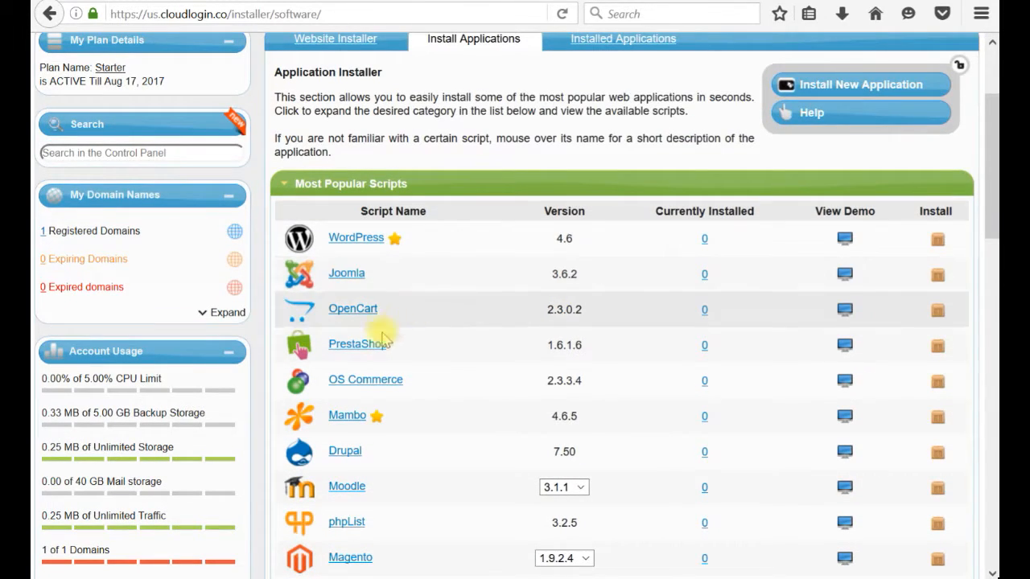
pyautogui.moveTo(382, 344)
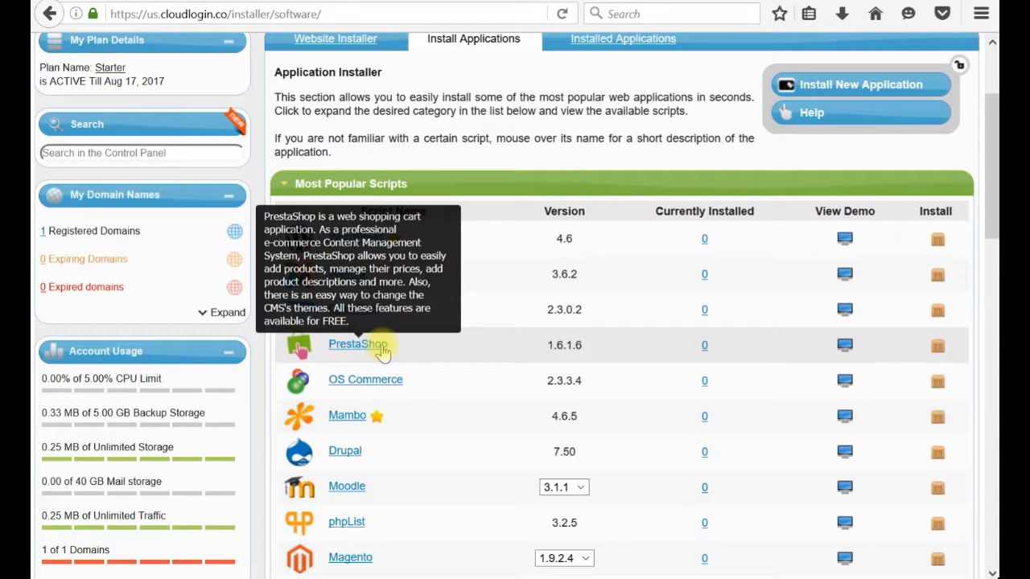
pyautogui.moveTo(553, 349)
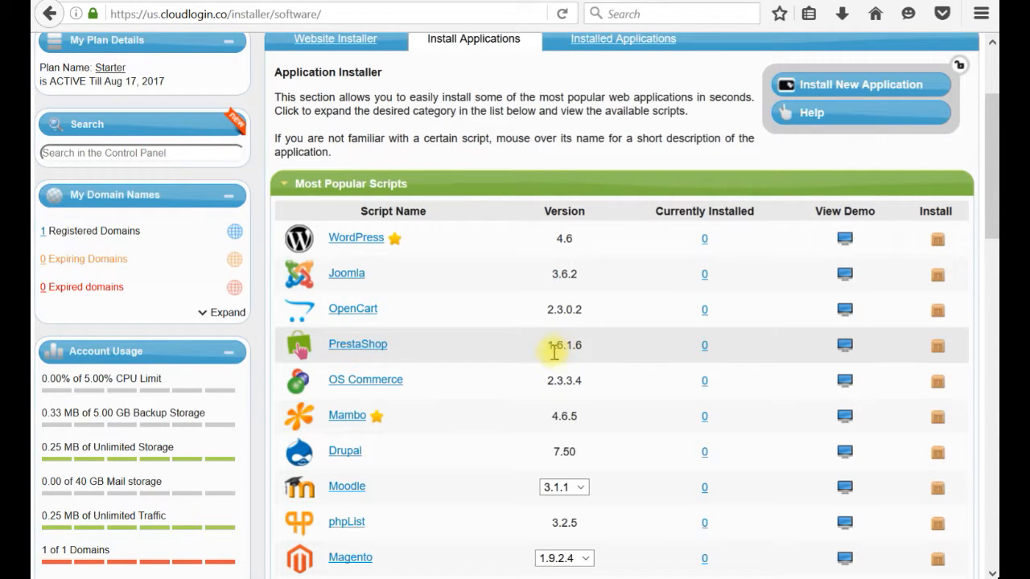
pyautogui.moveTo(576, 360)
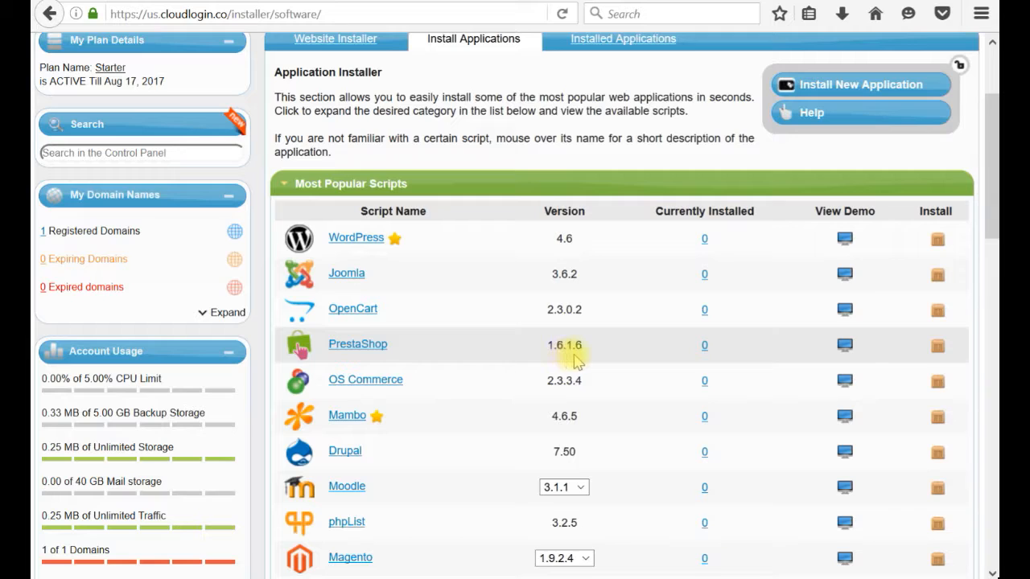
pyautogui.moveTo(723, 352)
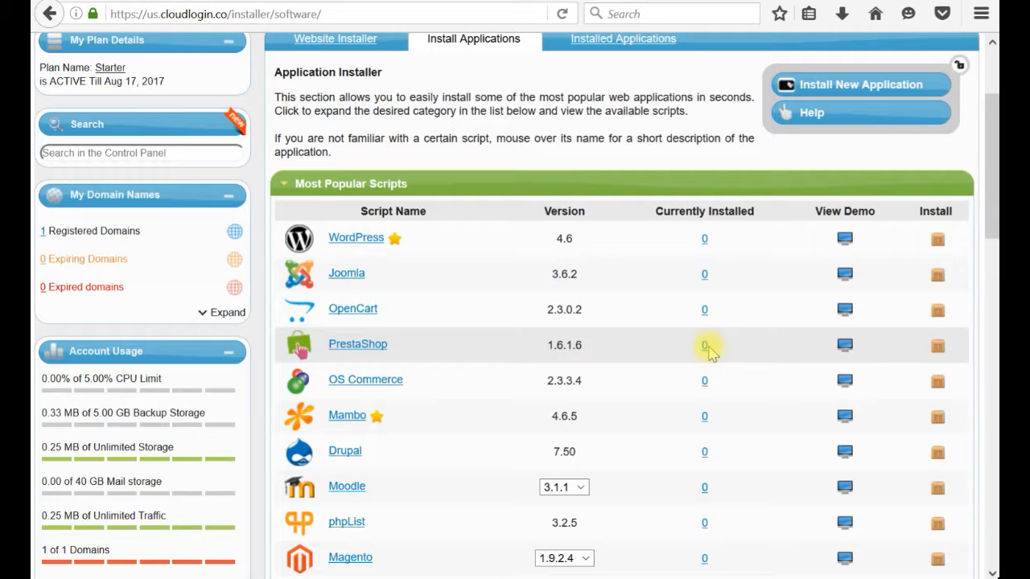
pyautogui.moveTo(772, 357)
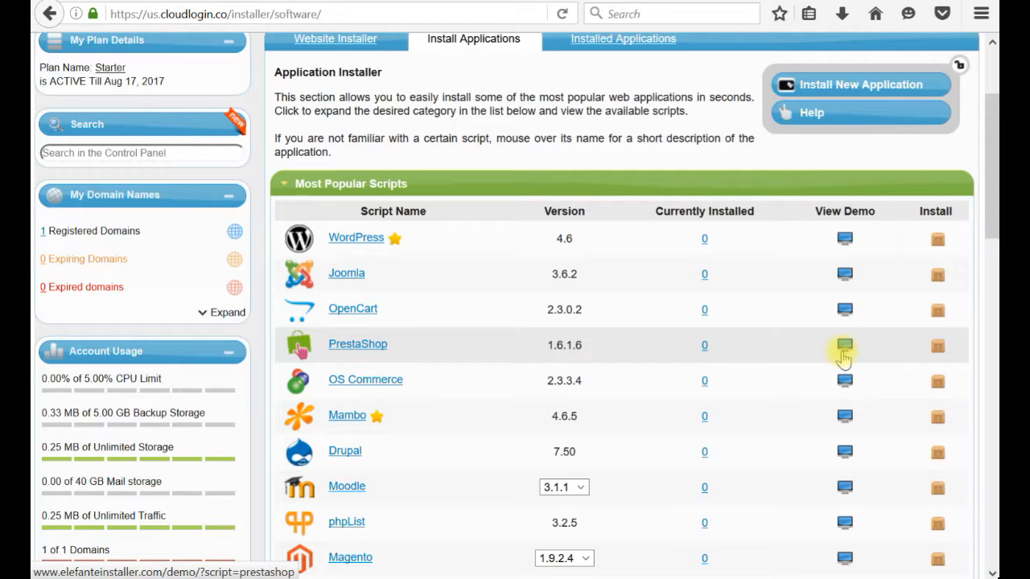
pyautogui.moveTo(941, 349)
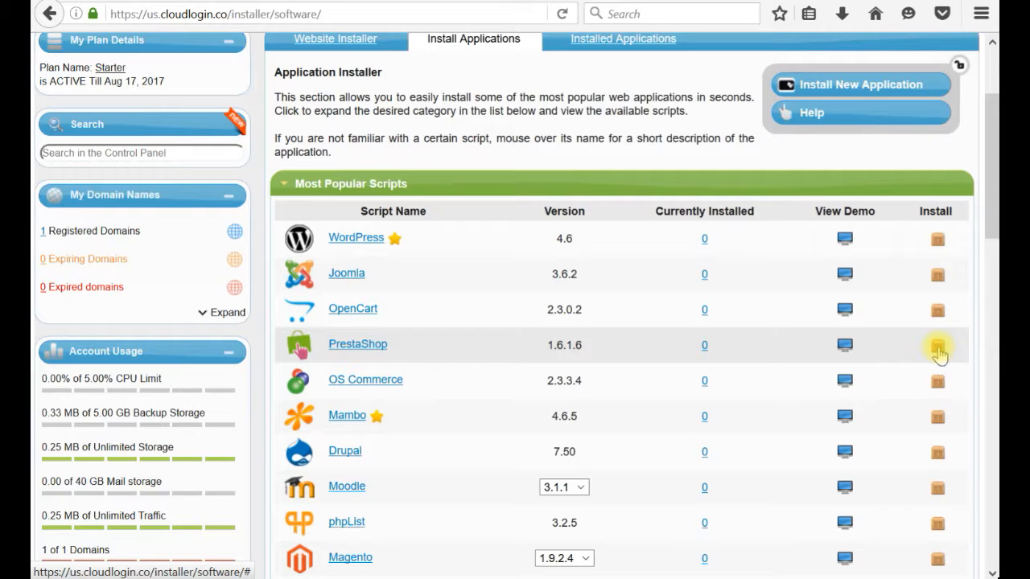
# - Start a PrestaShop 1.6.1.6 install with shop.learn-how-to-do.com as the target domain
pyautogui.click(936, 347)
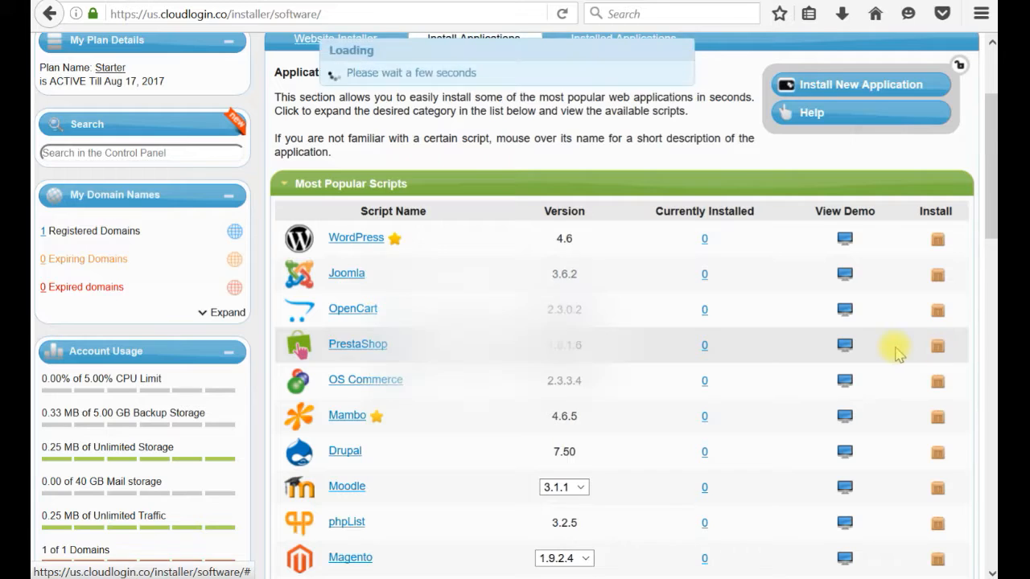
pyautogui.click(936, 345)
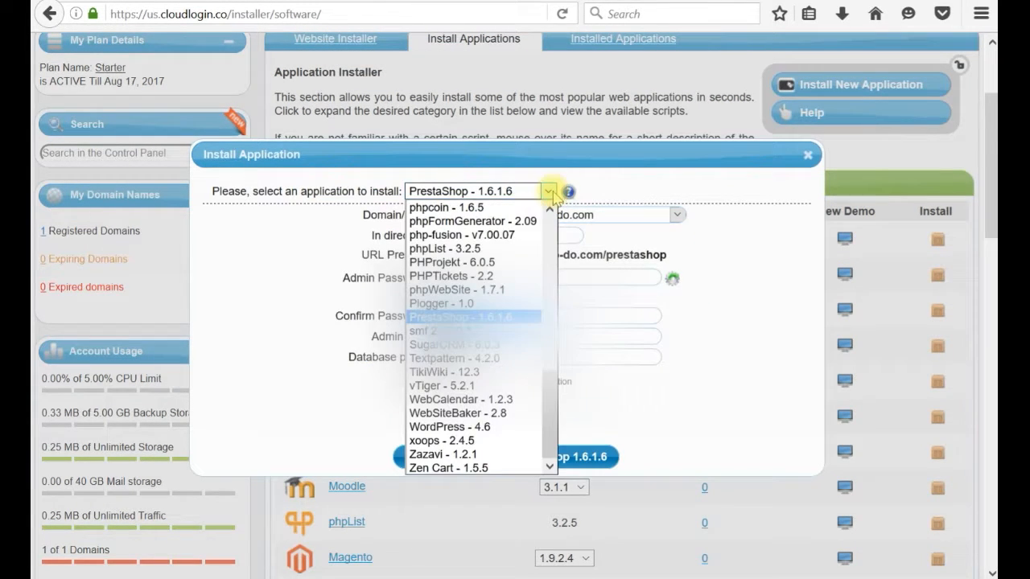
pyautogui.click(473, 316)
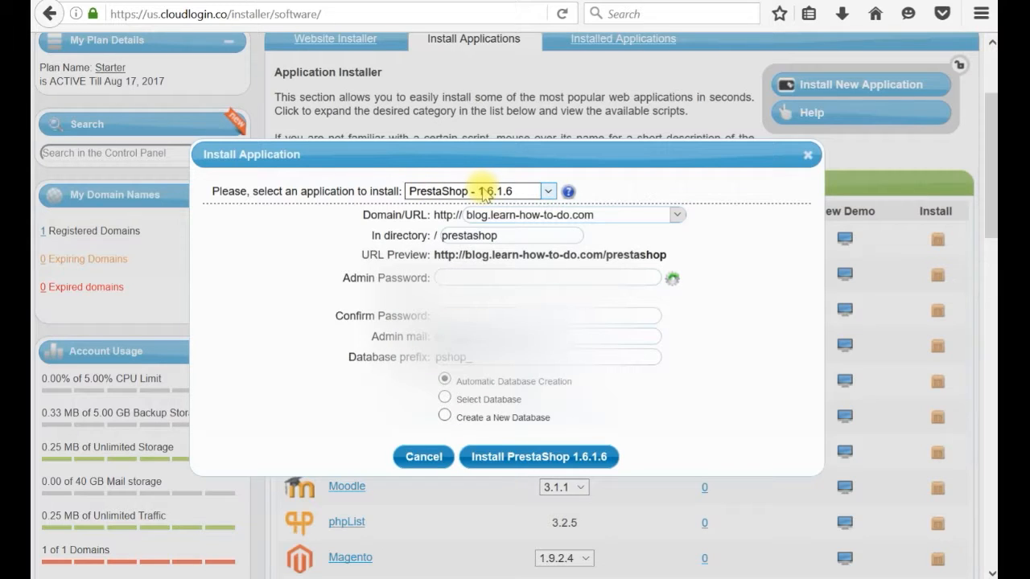
pyautogui.moveTo(540, 232)
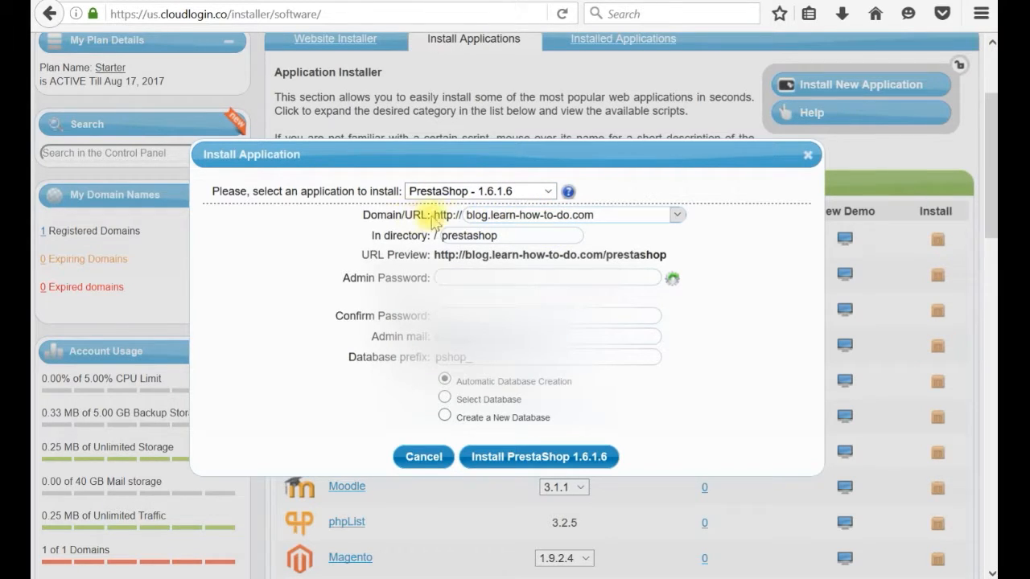
pyautogui.click(677, 216)
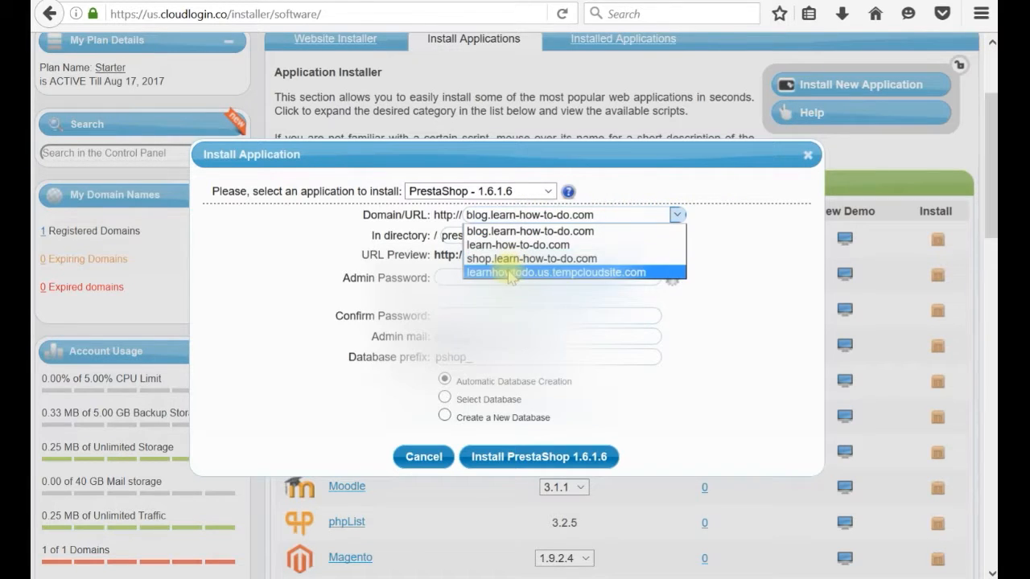
pyautogui.click(529, 258)
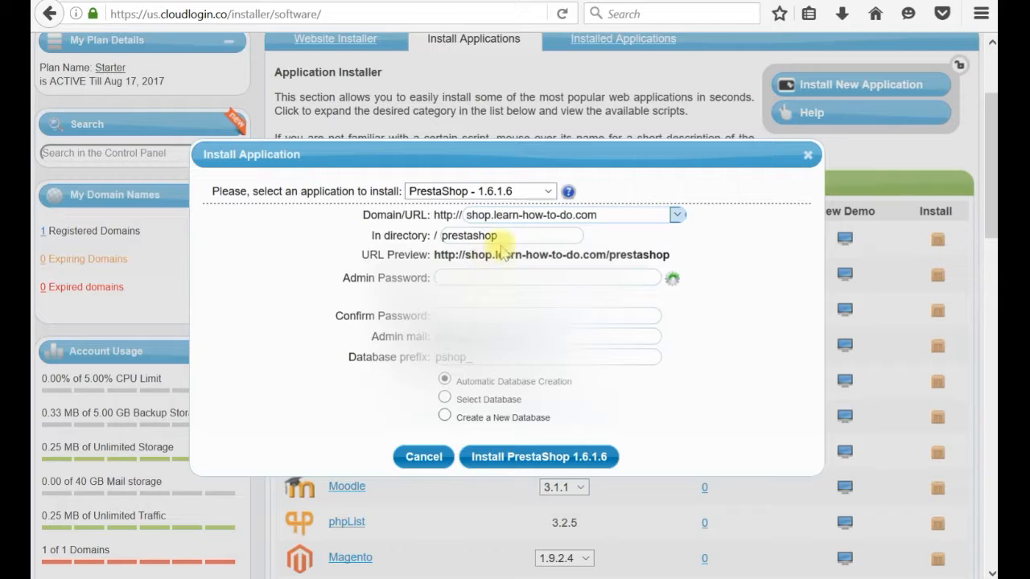
pyautogui.moveTo(587, 229)
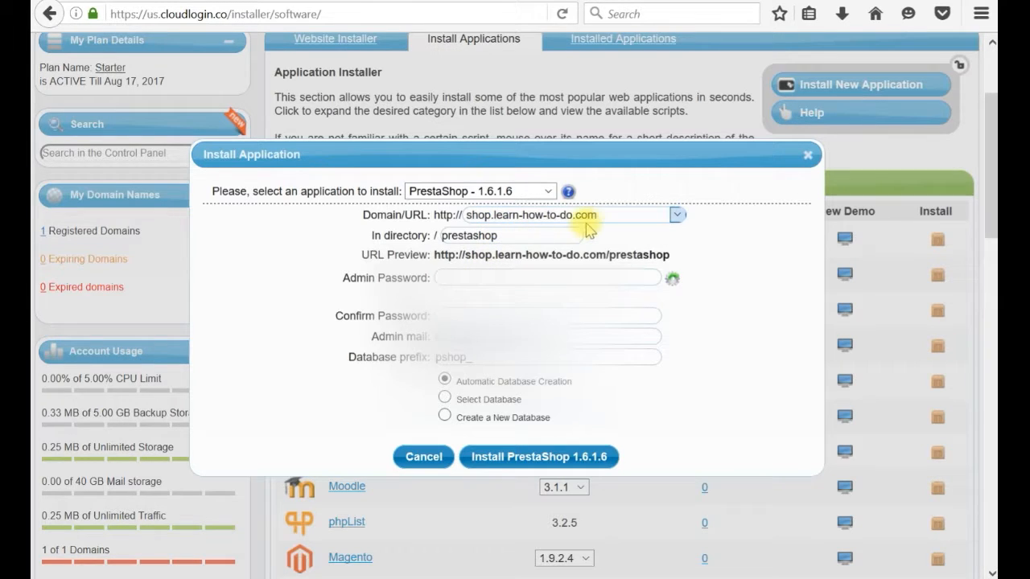
pyautogui.moveTo(444, 256)
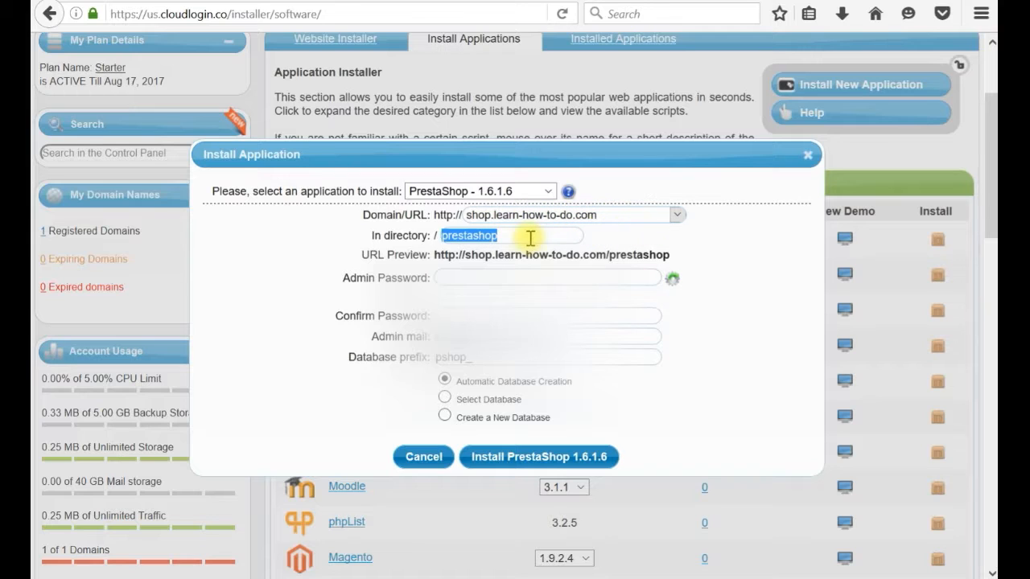
# - Clear 'prestashop' from the install directory so PrestaShop installs at the domain root
pyautogui.press('Delete')
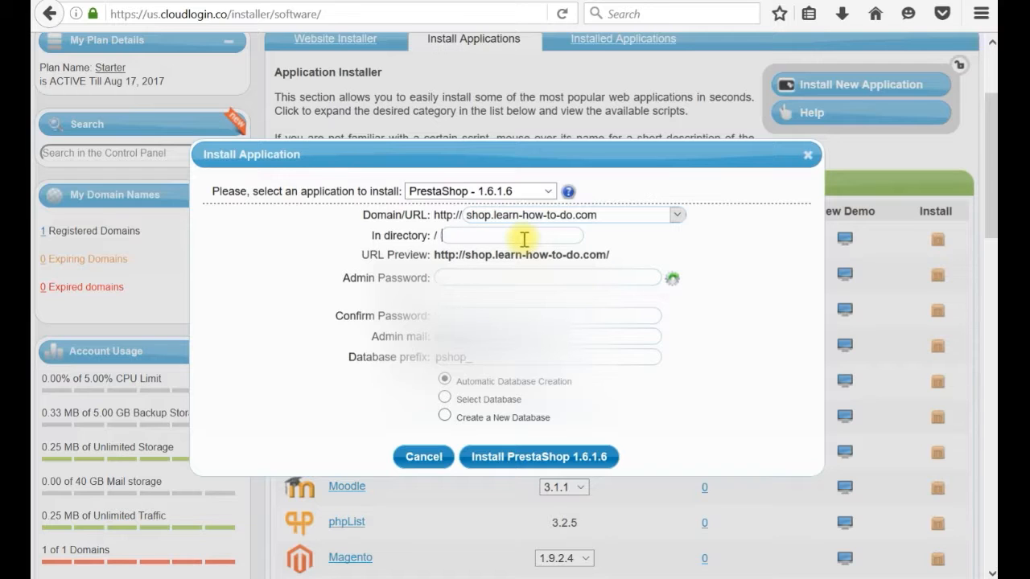
pyautogui.moveTo(505, 222)
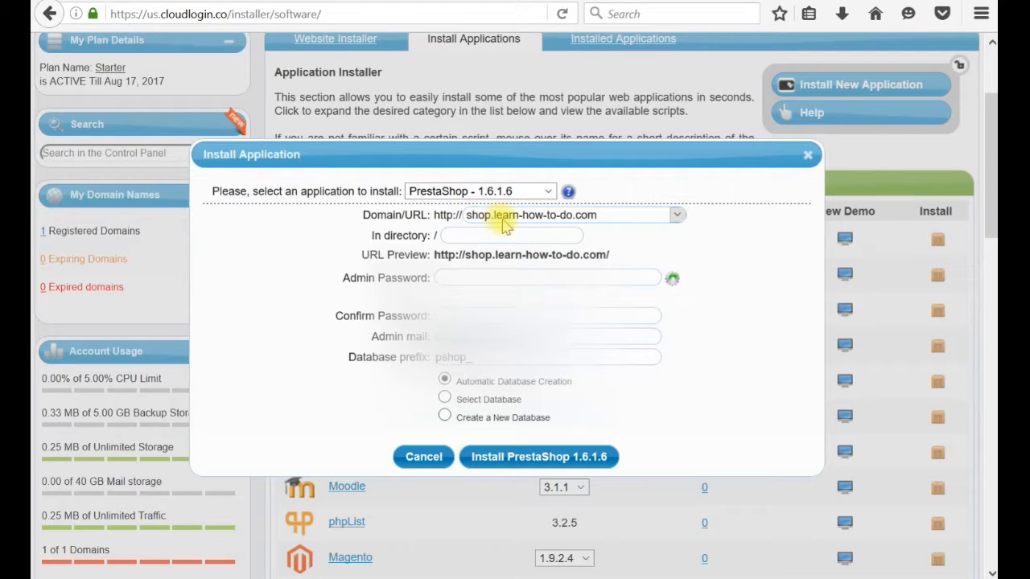
pyautogui.moveTo(538, 243)
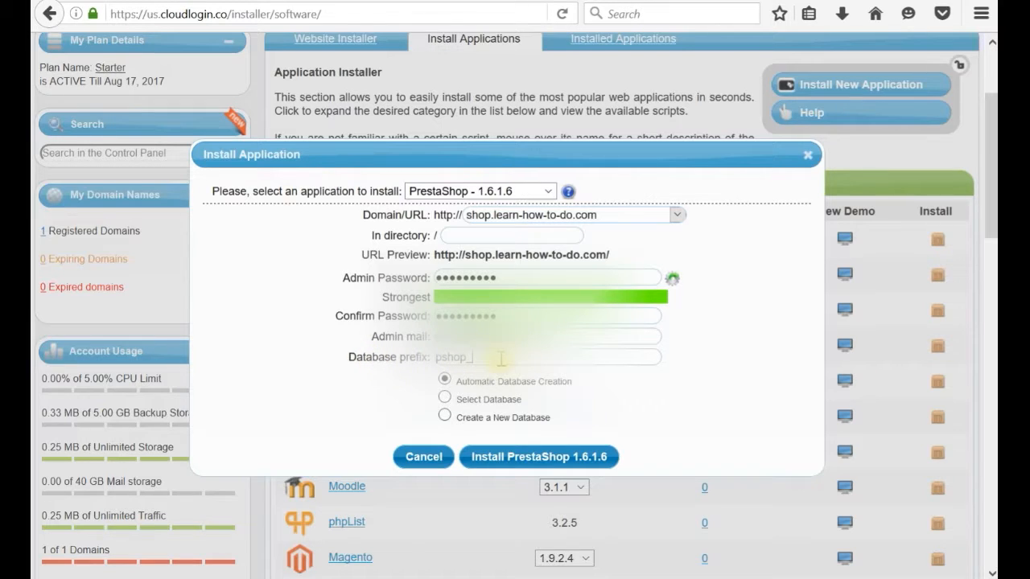
pyautogui.moveTo(578, 386)
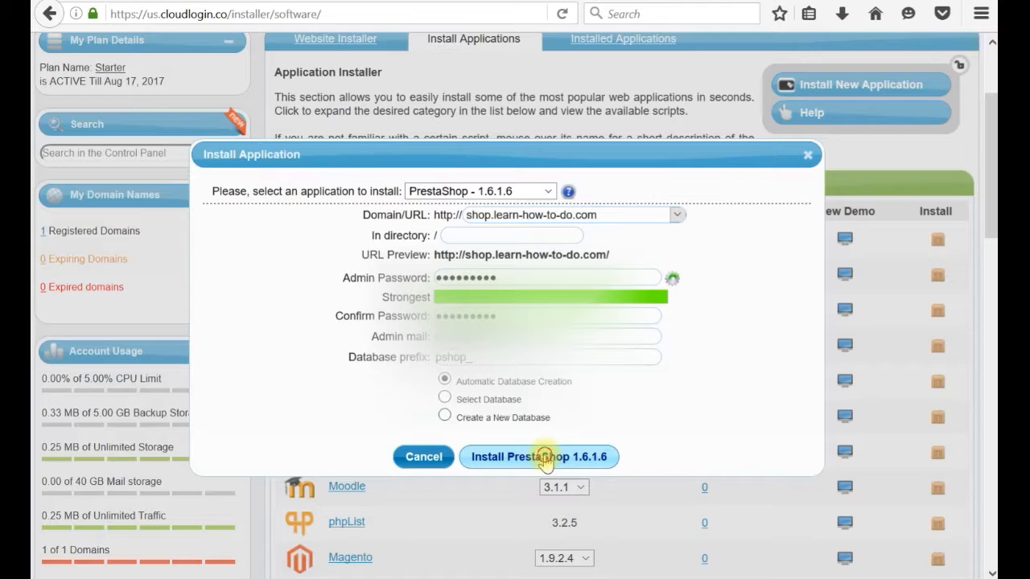
# - Run the PrestaShop 1.6.1.6 installation on shop.learn-how-to-do.com and dismiss the success notice
pyautogui.click(541, 457)
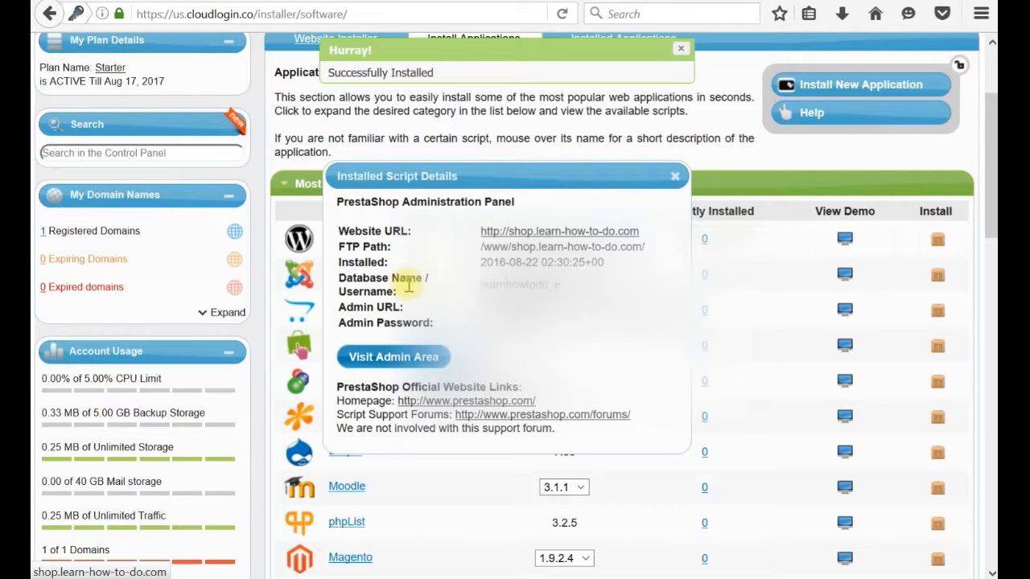
pyautogui.click(683, 48)
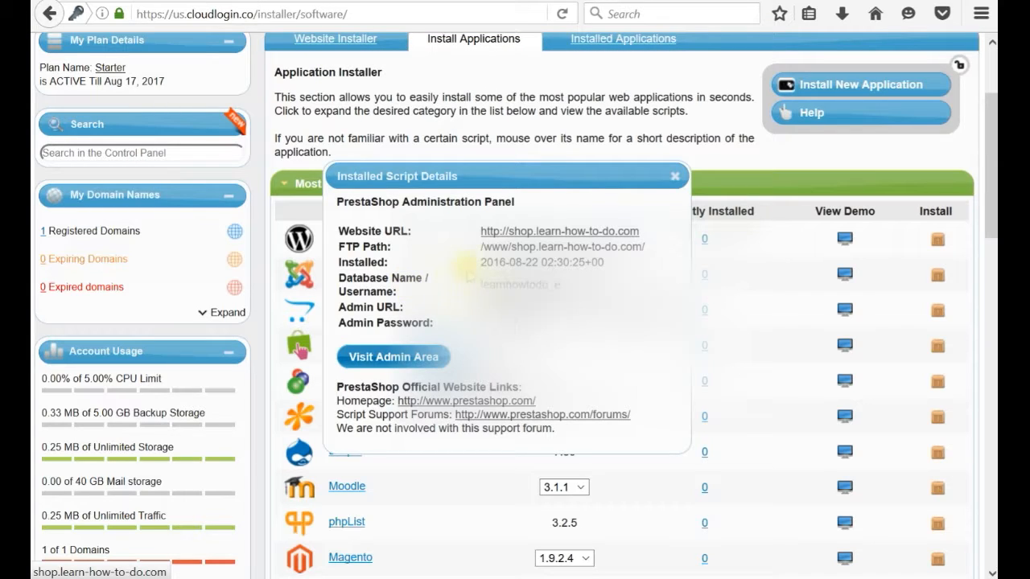
pyautogui.moveTo(479, 183)
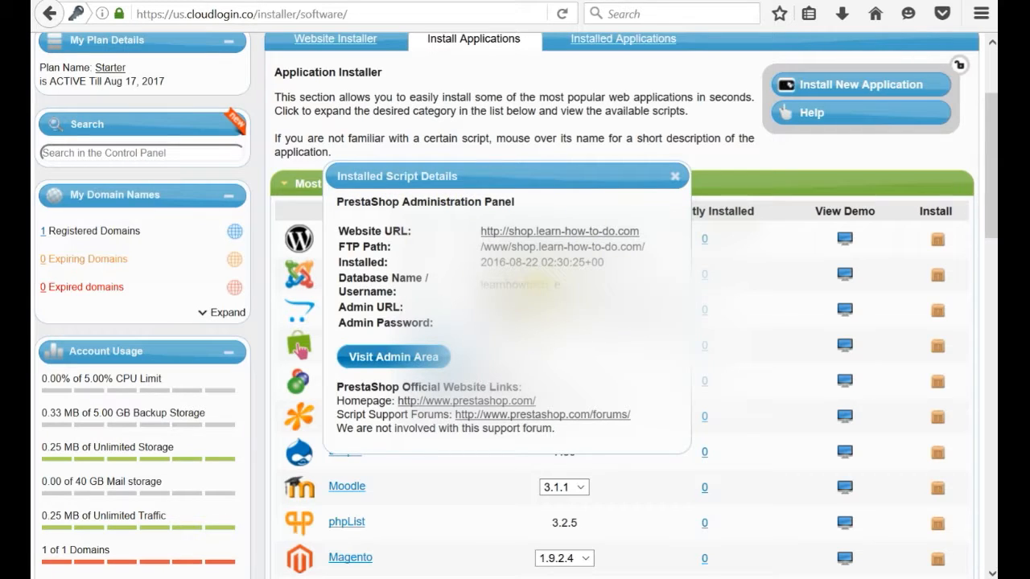
pyautogui.moveTo(366, 368)
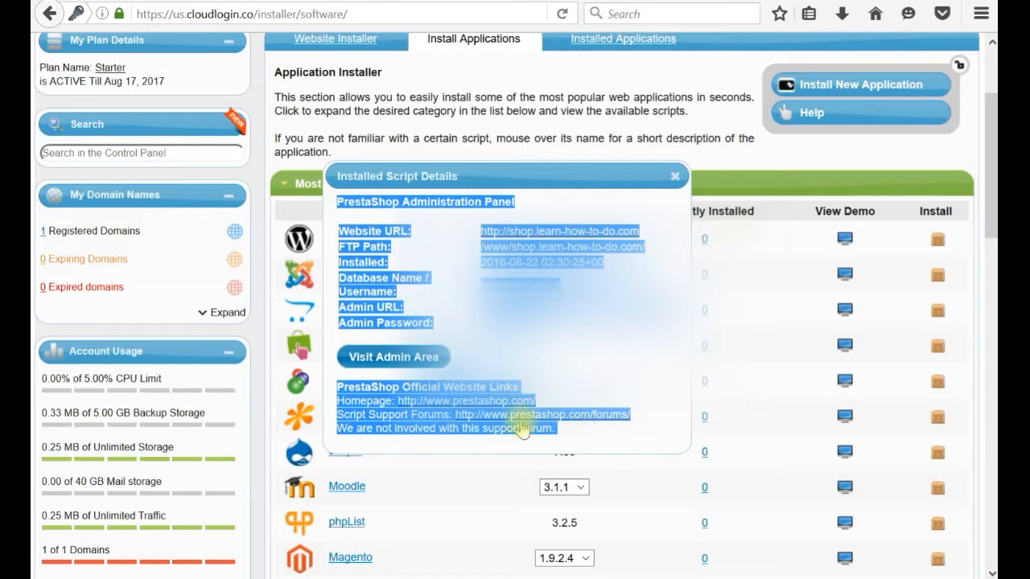
pyautogui.moveTo(514, 415)
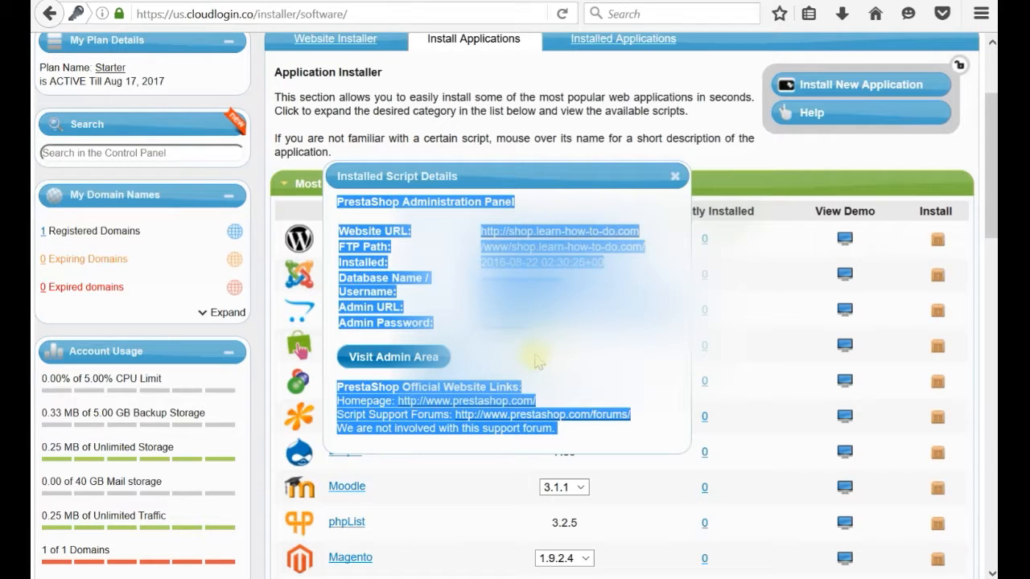
pyautogui.moveTo(541, 355)
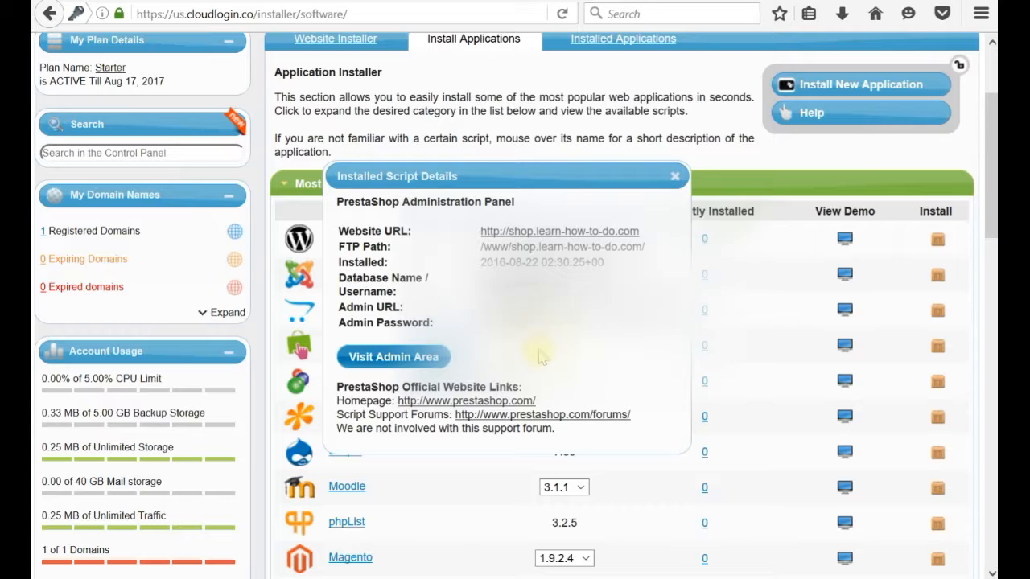
pyautogui.moveTo(567, 344)
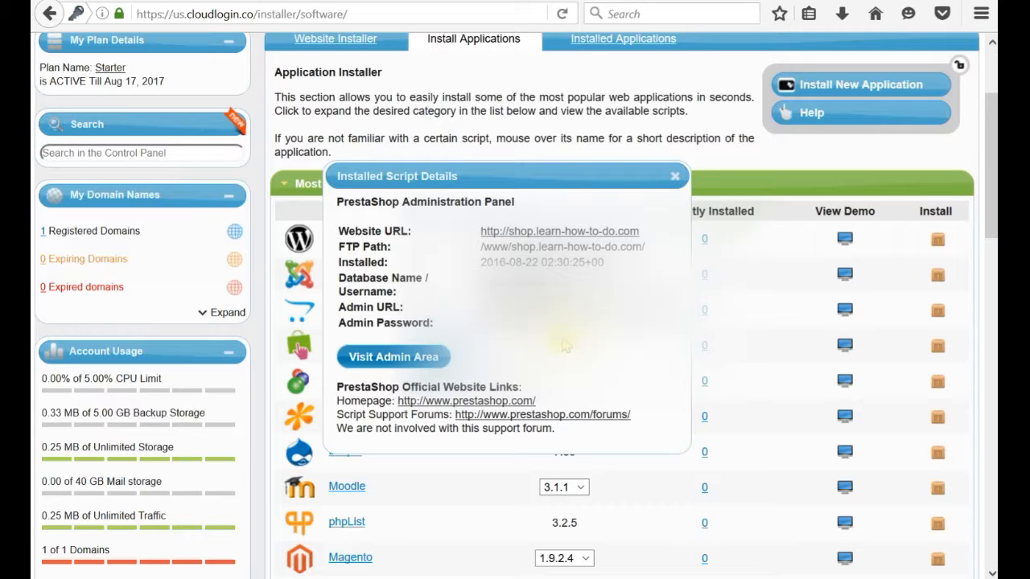
pyautogui.moveTo(390, 363)
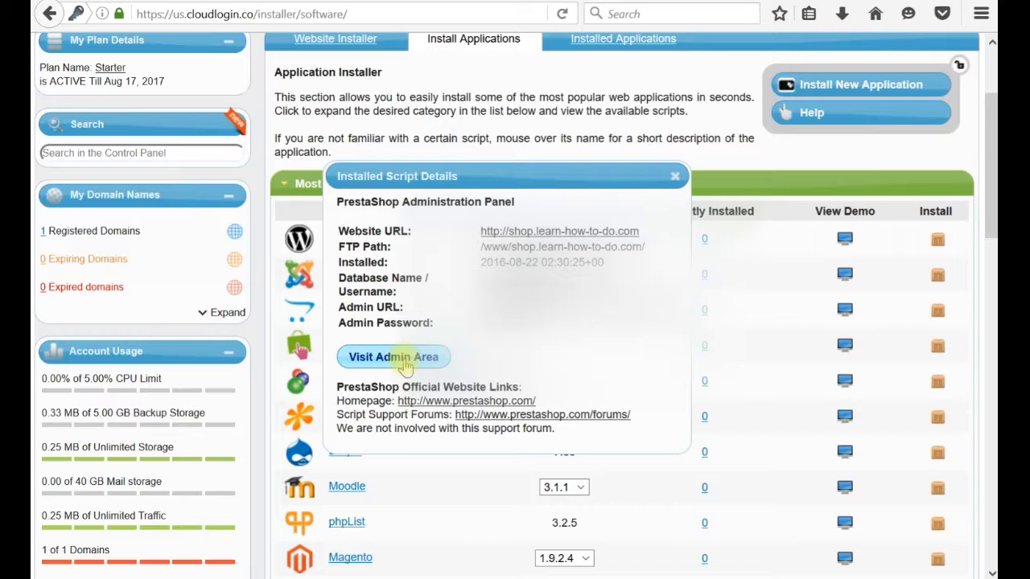
# - Review the Installed Script Details and head to the new shop's admin area
pyautogui.click(393, 357)
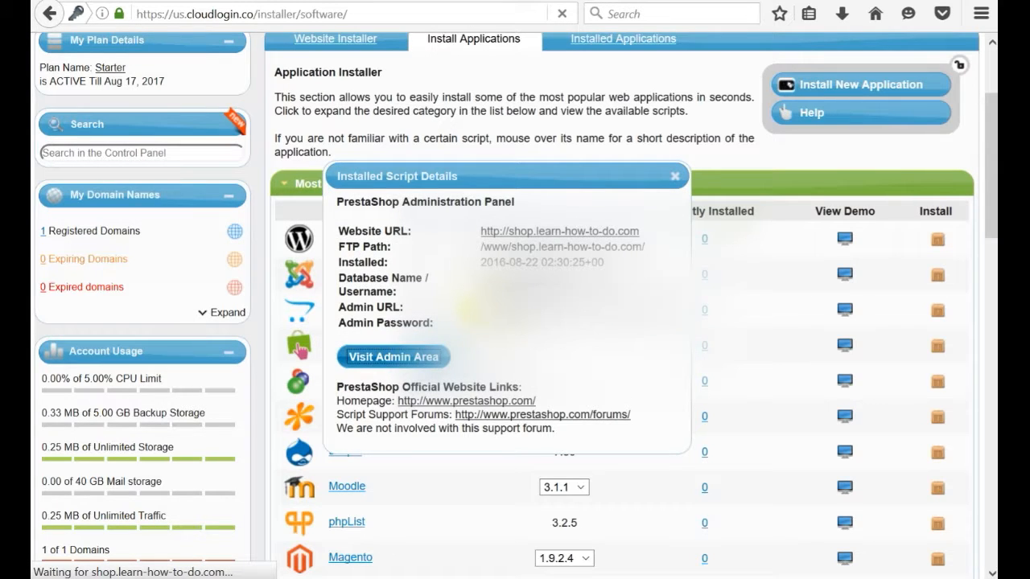
pyautogui.click(393, 357)
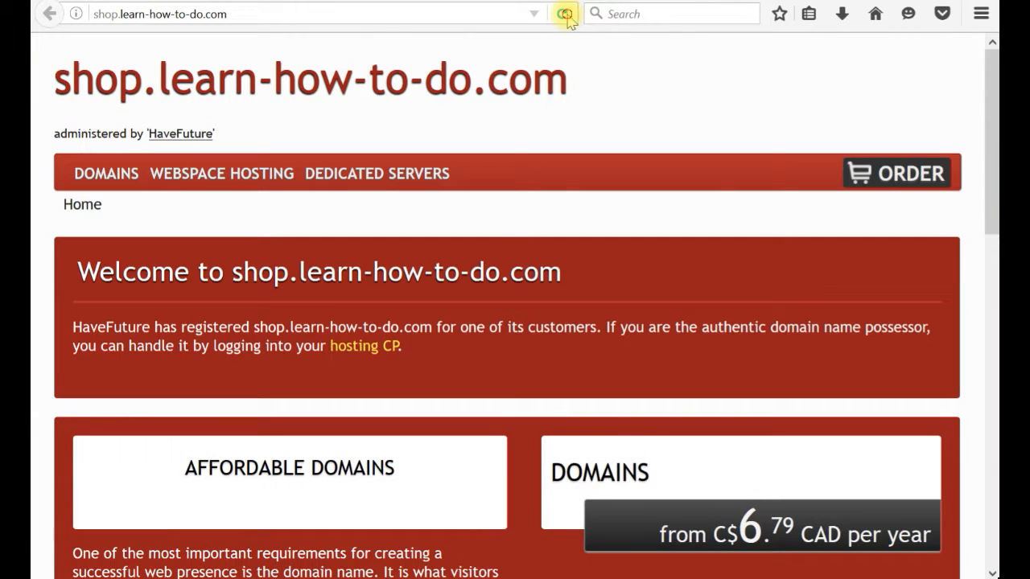
# - Reload shop.learn-how-to-do.com and scroll through the PrestaShop demo storefront with its products
pyautogui.click(560, 12)
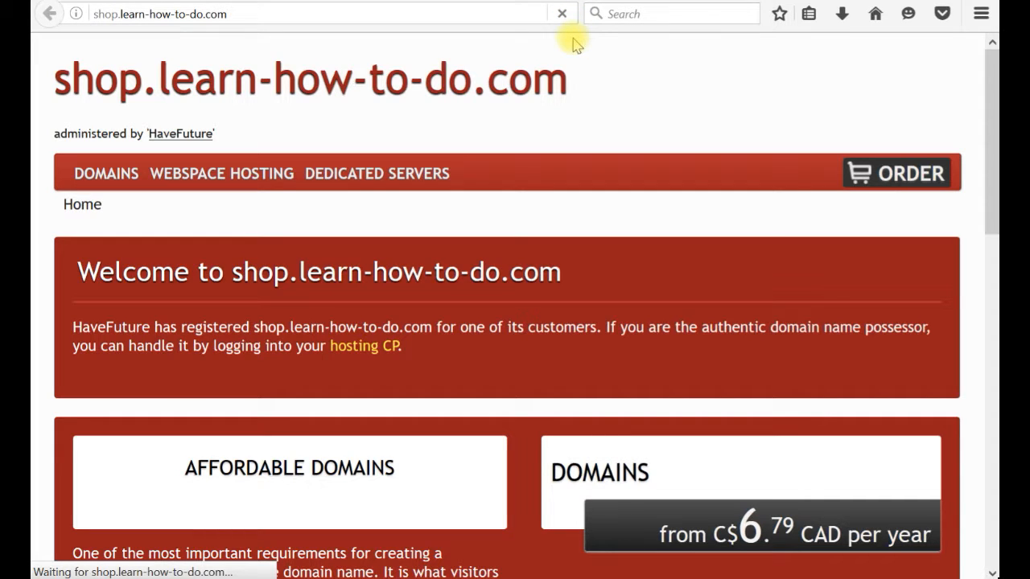
pyautogui.click(129, 14)
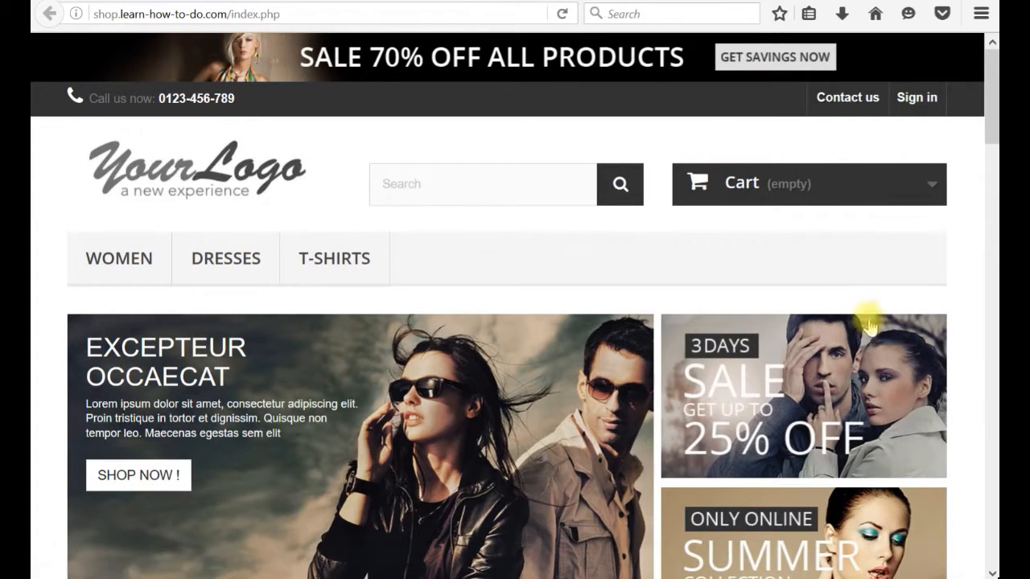
pyautogui.scroll(-3)
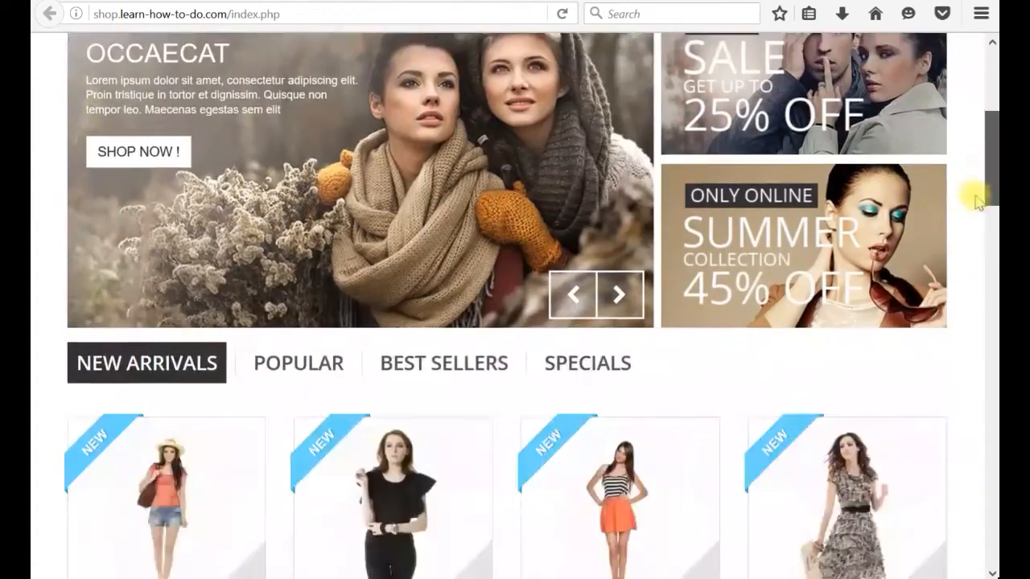
pyautogui.scroll(-3)
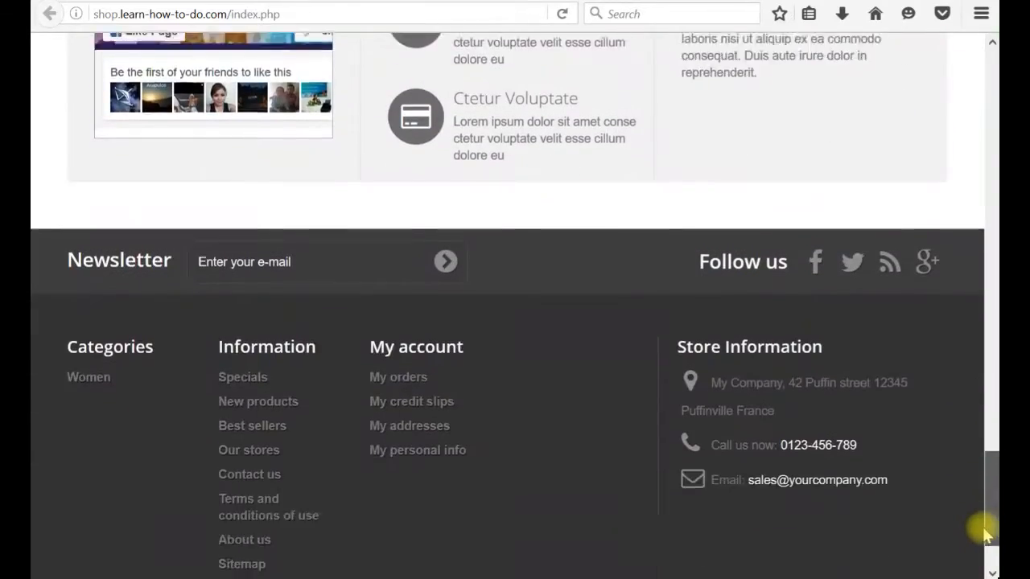
pyautogui.scroll(3)
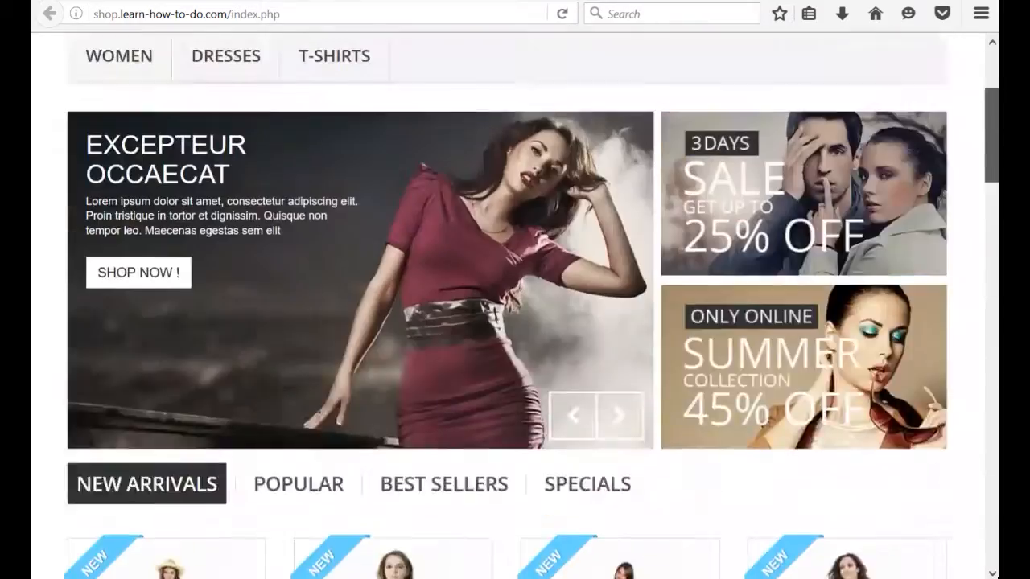
pyautogui.scroll(3)
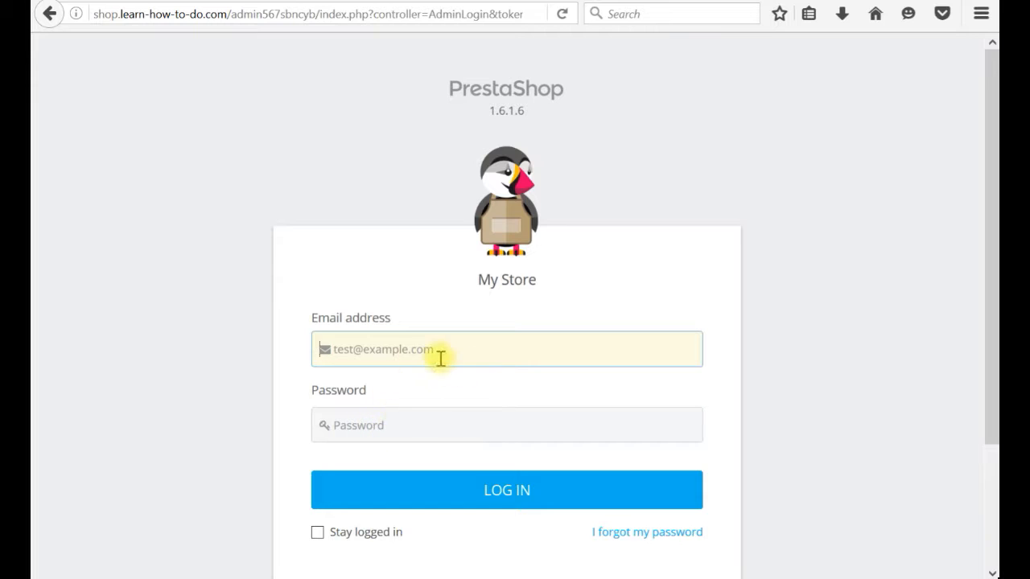
# - Focus the Email address field on the PrestaShop 1.6.1.6 admin login form
pyautogui.click(486, 495)
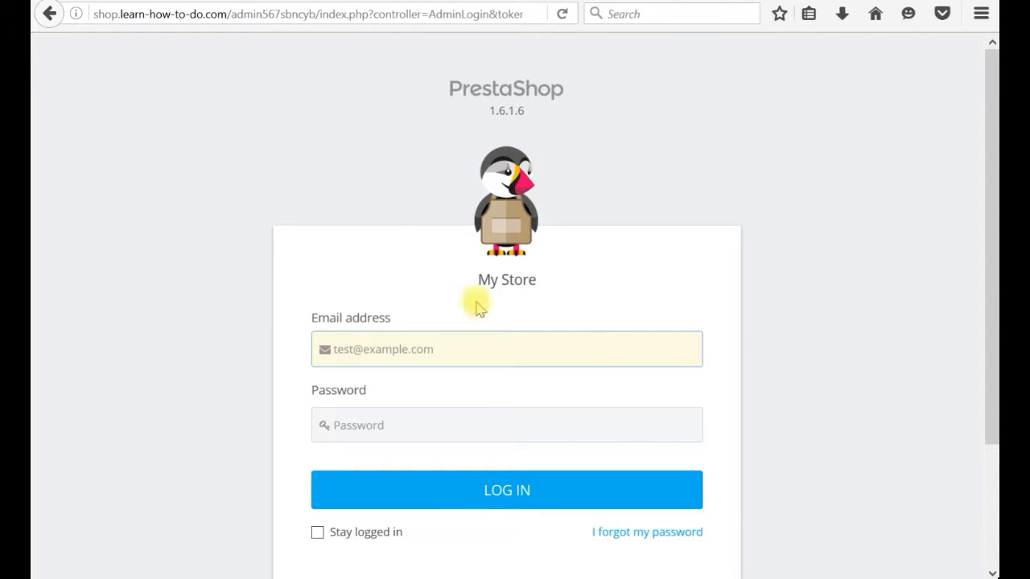
pyautogui.moveTo(801, 266)
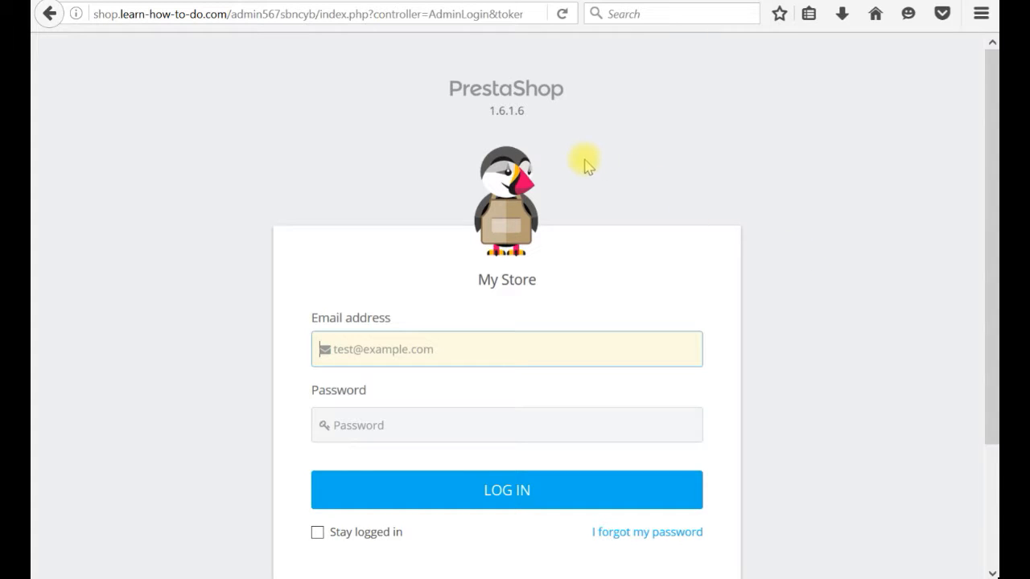
pyautogui.moveTo(511, 161)
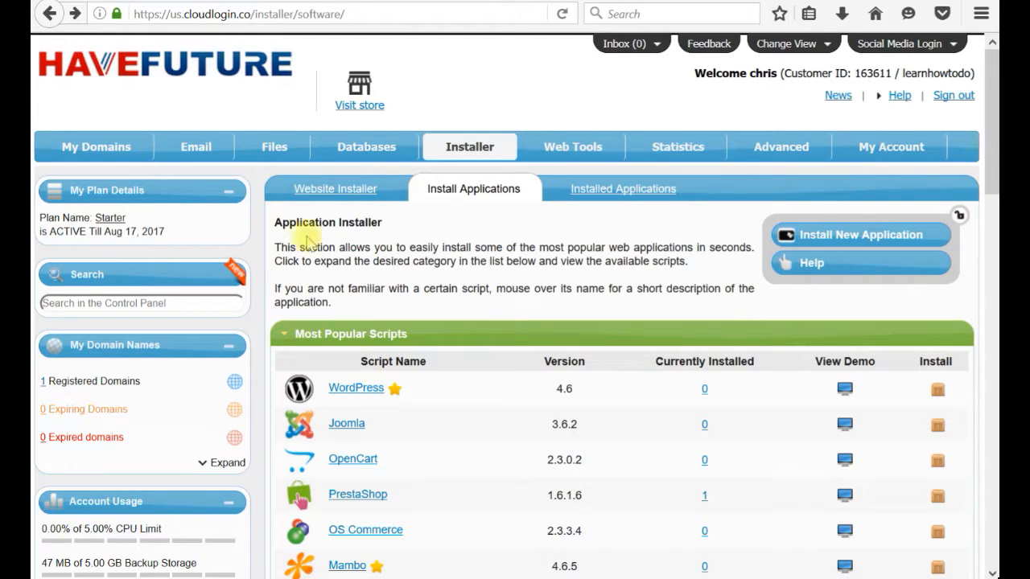
pyautogui.moveTo(360, 443)
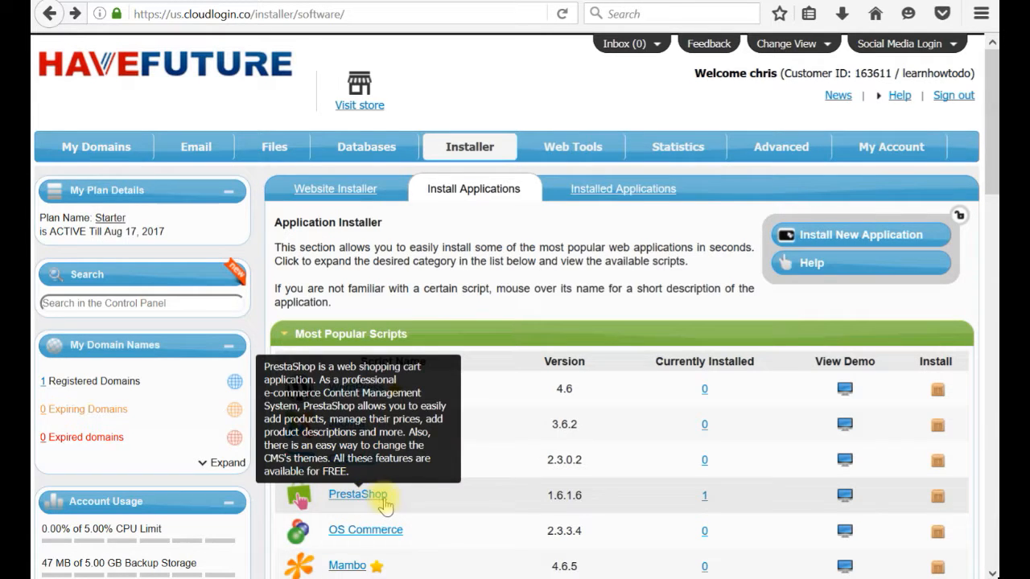
pyautogui.moveTo(711, 506)
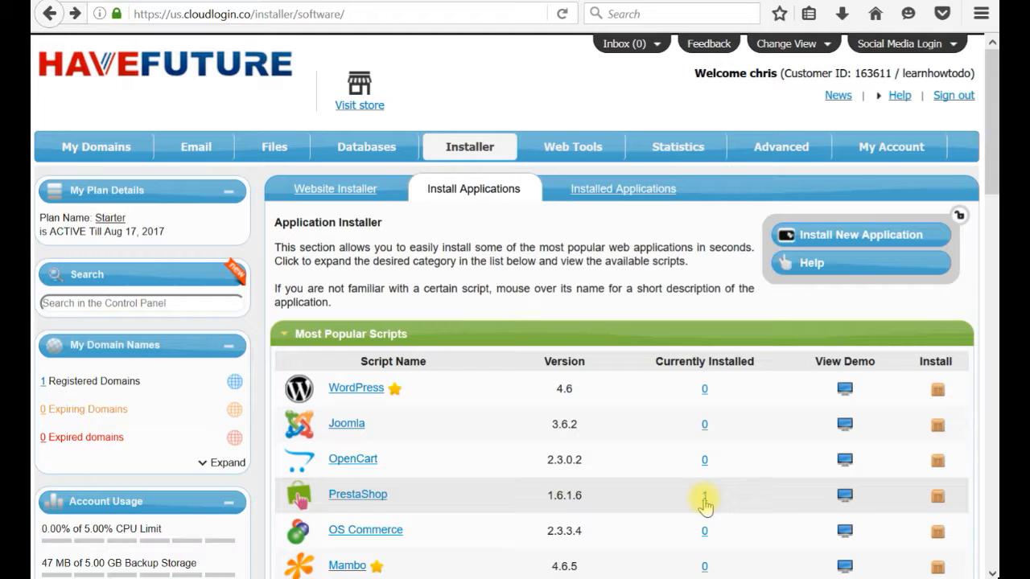
# - Go to Installer > Installed Applications to list PrestaShop at shop.learn-how-to-do.com
pyautogui.click(470, 146)
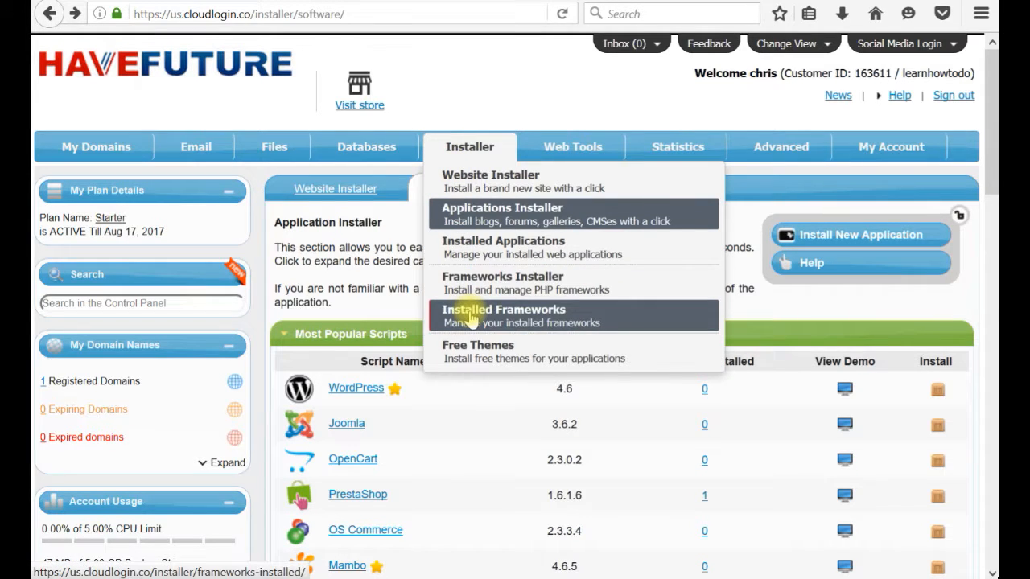
pyautogui.moveTo(477, 319)
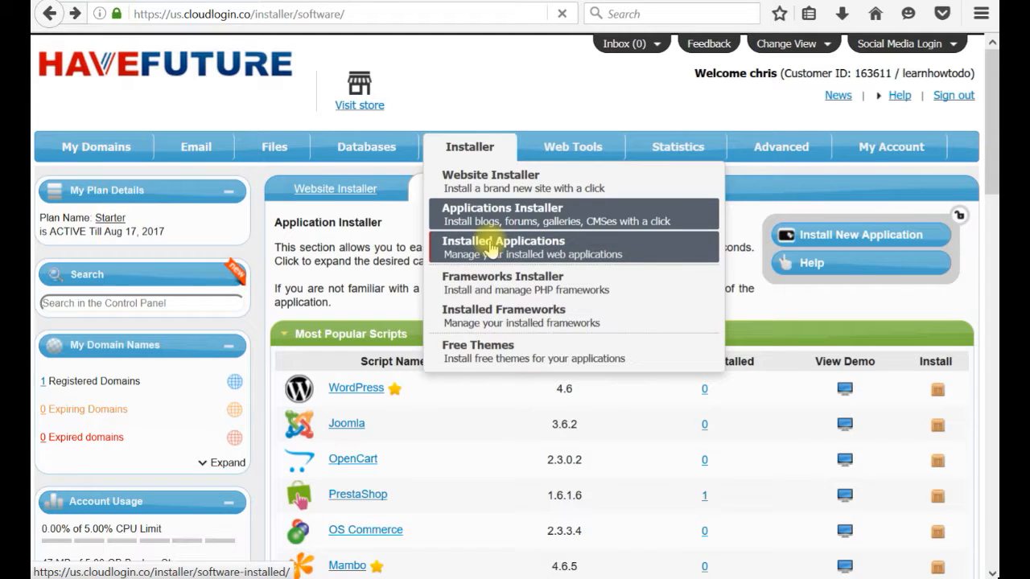
pyautogui.click(501, 247)
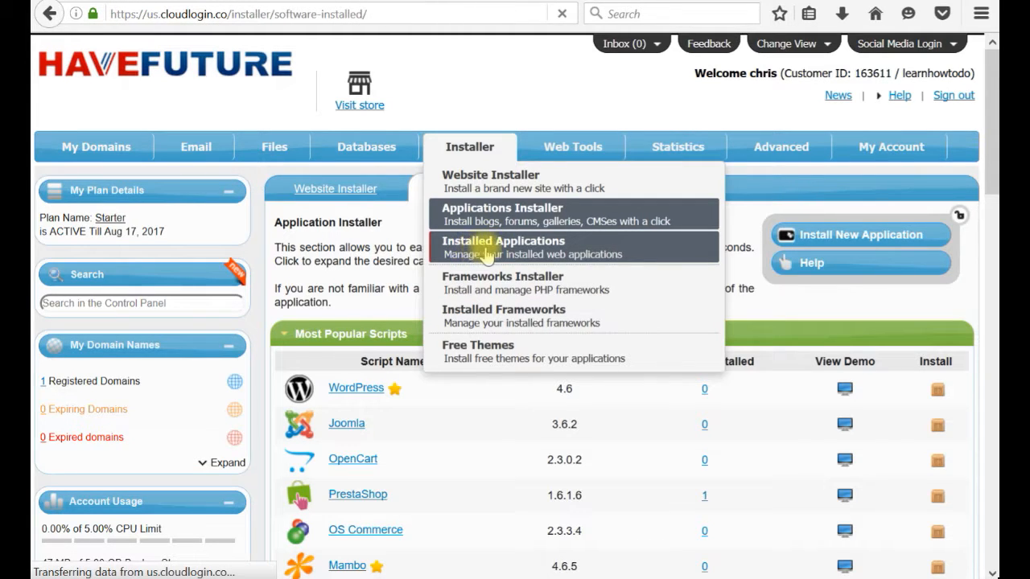
pyautogui.moveTo(494, 251)
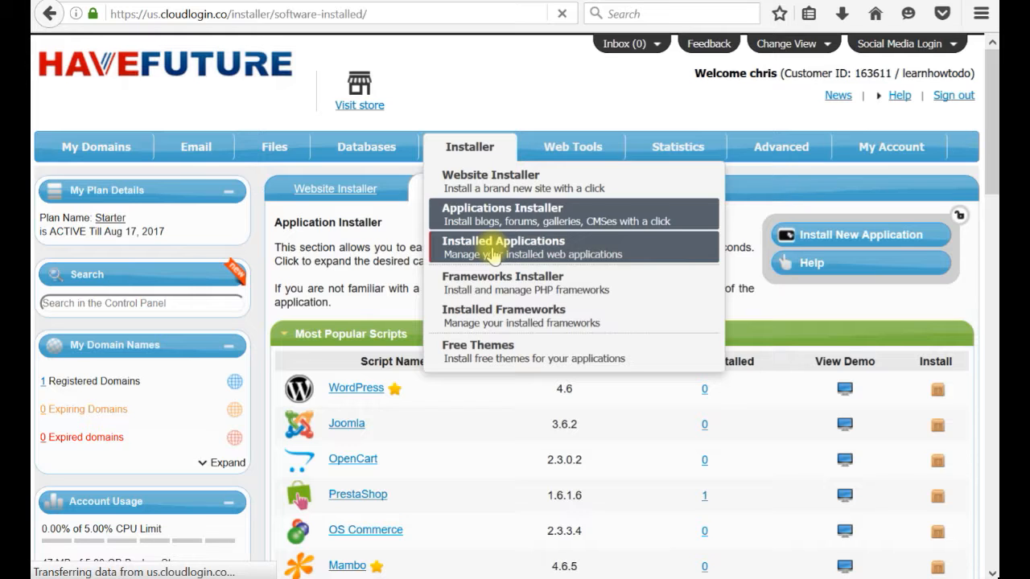
pyautogui.click(502, 248)
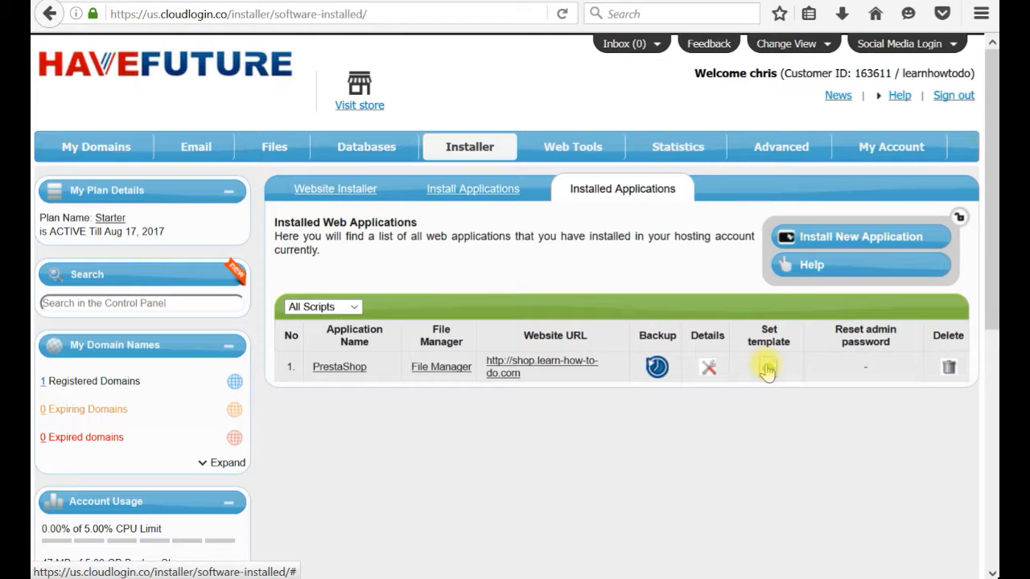
pyautogui.moveTo(444, 373)
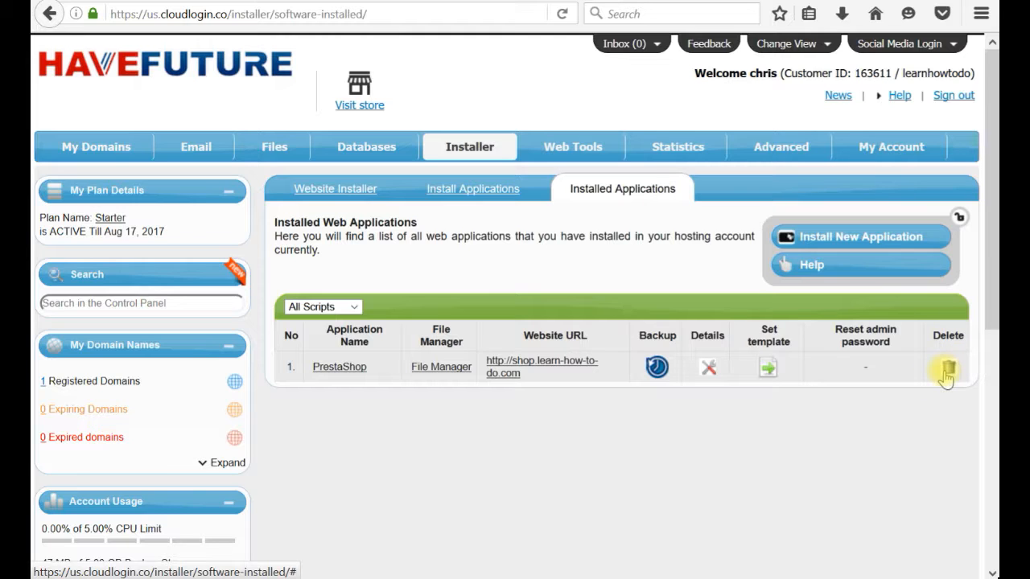
# - Bring up the Files menu over the installed PrestaShop listing
pyautogui.click(274, 146)
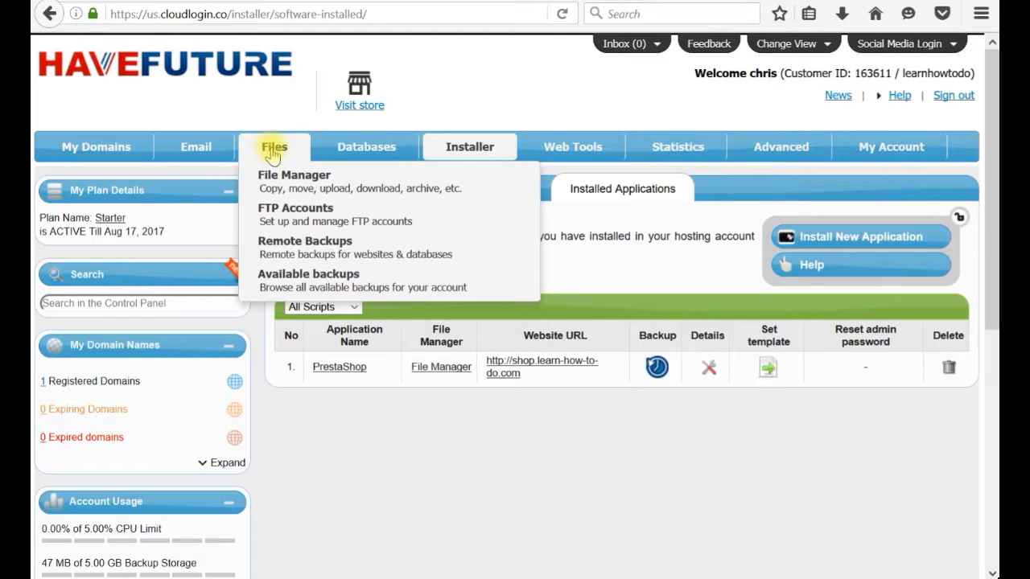
pyautogui.moveTo(283, 189)
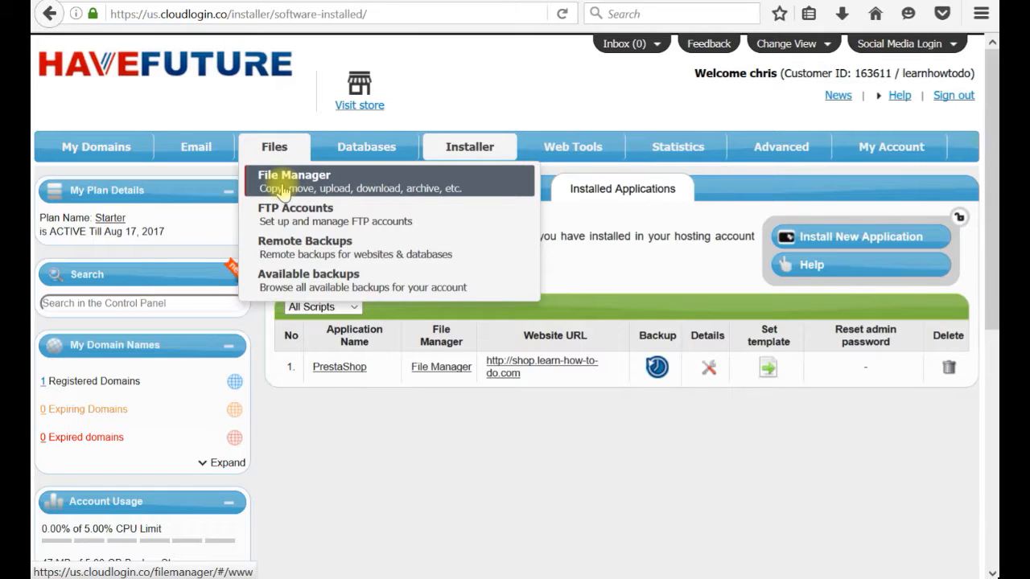
# - In File Manager, expand the shop.learn-how-to-do.com folder to show the PrestaShop files
pyautogui.click(293, 174)
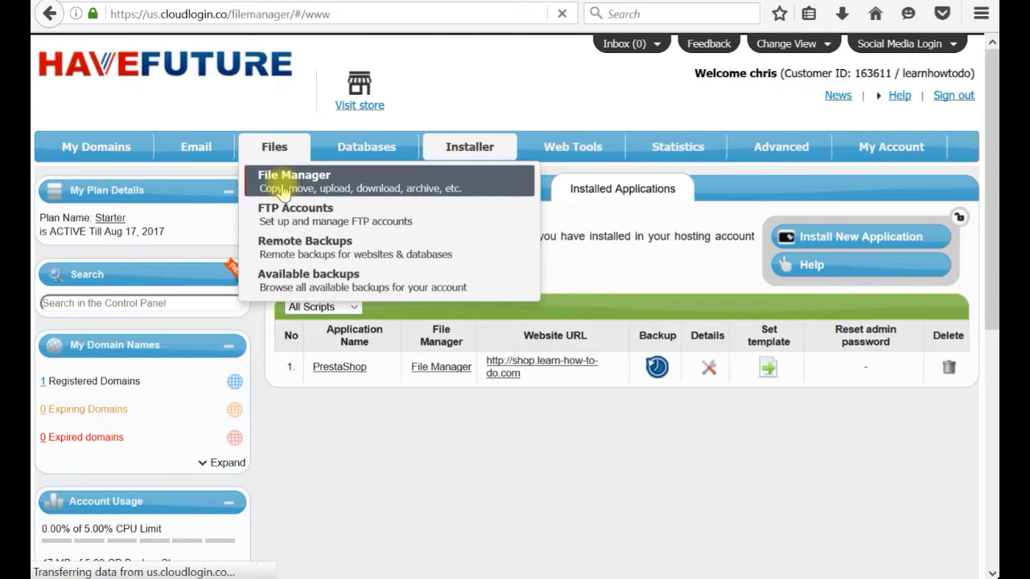
pyautogui.click(293, 175)
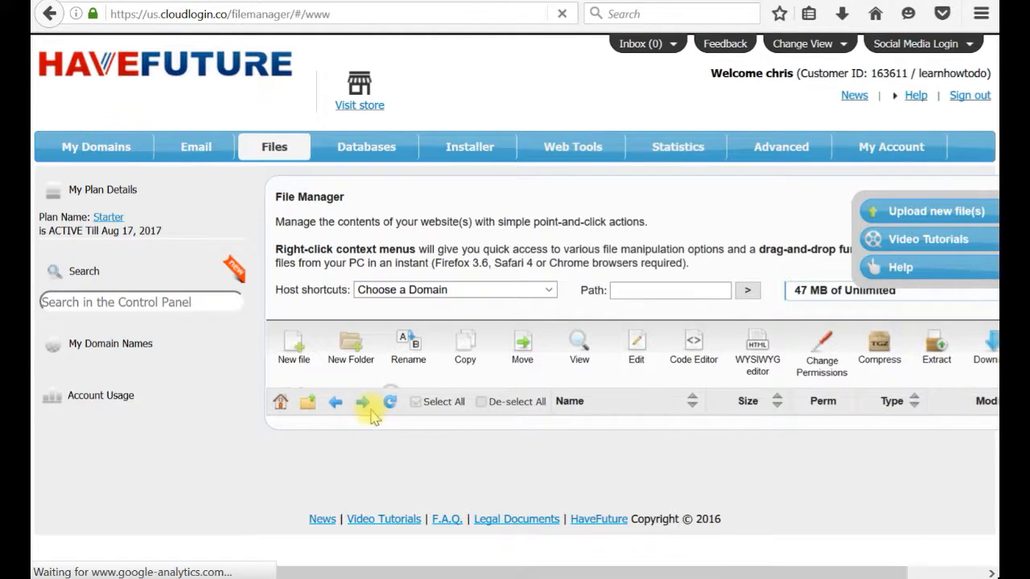
pyautogui.click(389, 402)
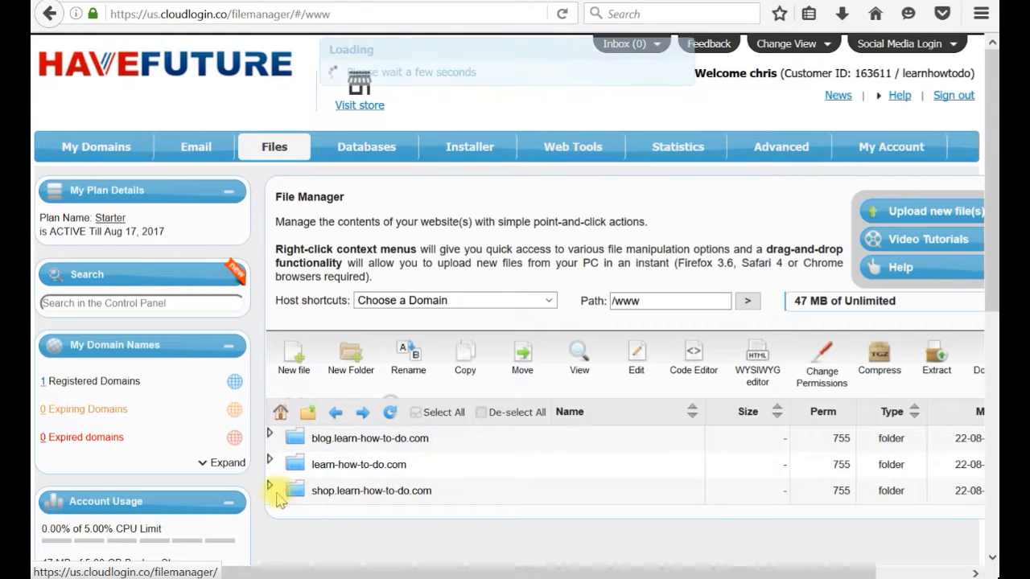
pyautogui.click(271, 491)
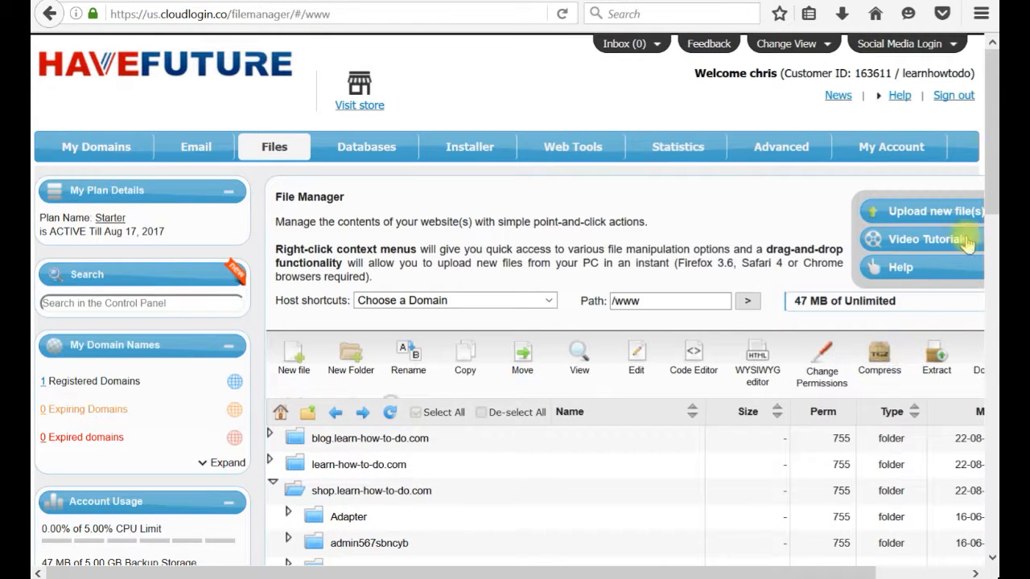
pyautogui.scroll(-3)
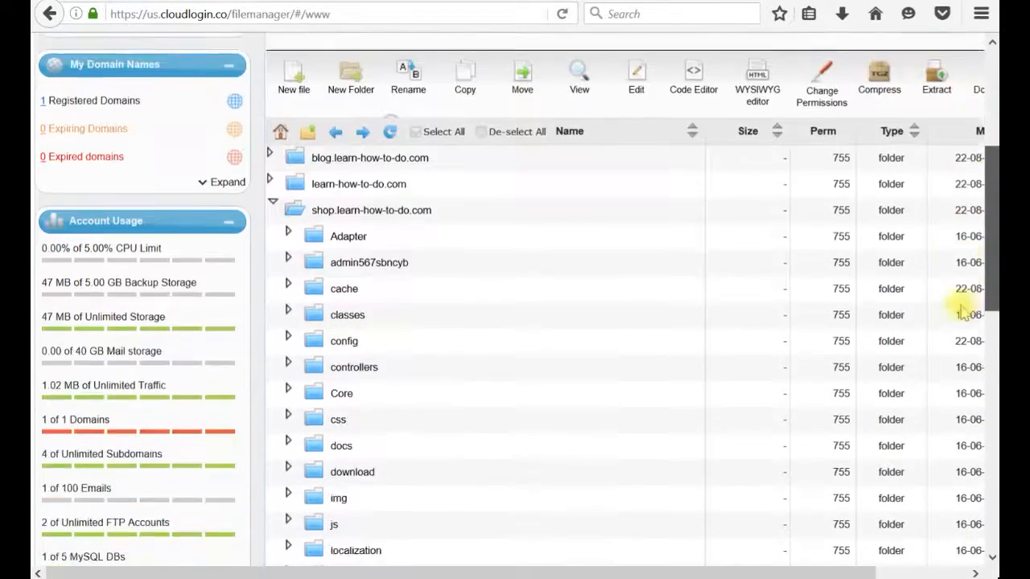
pyautogui.scroll(-3)
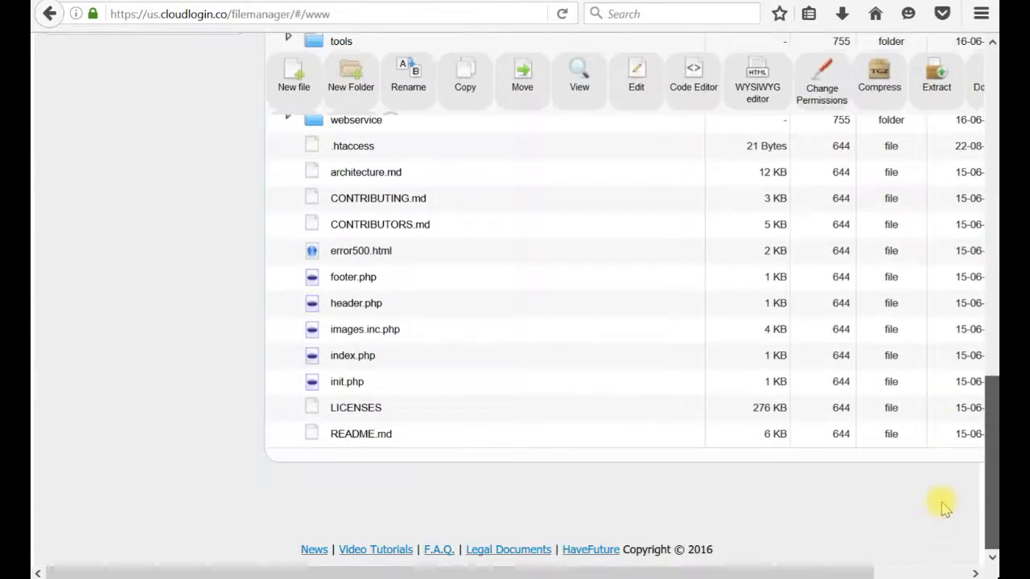